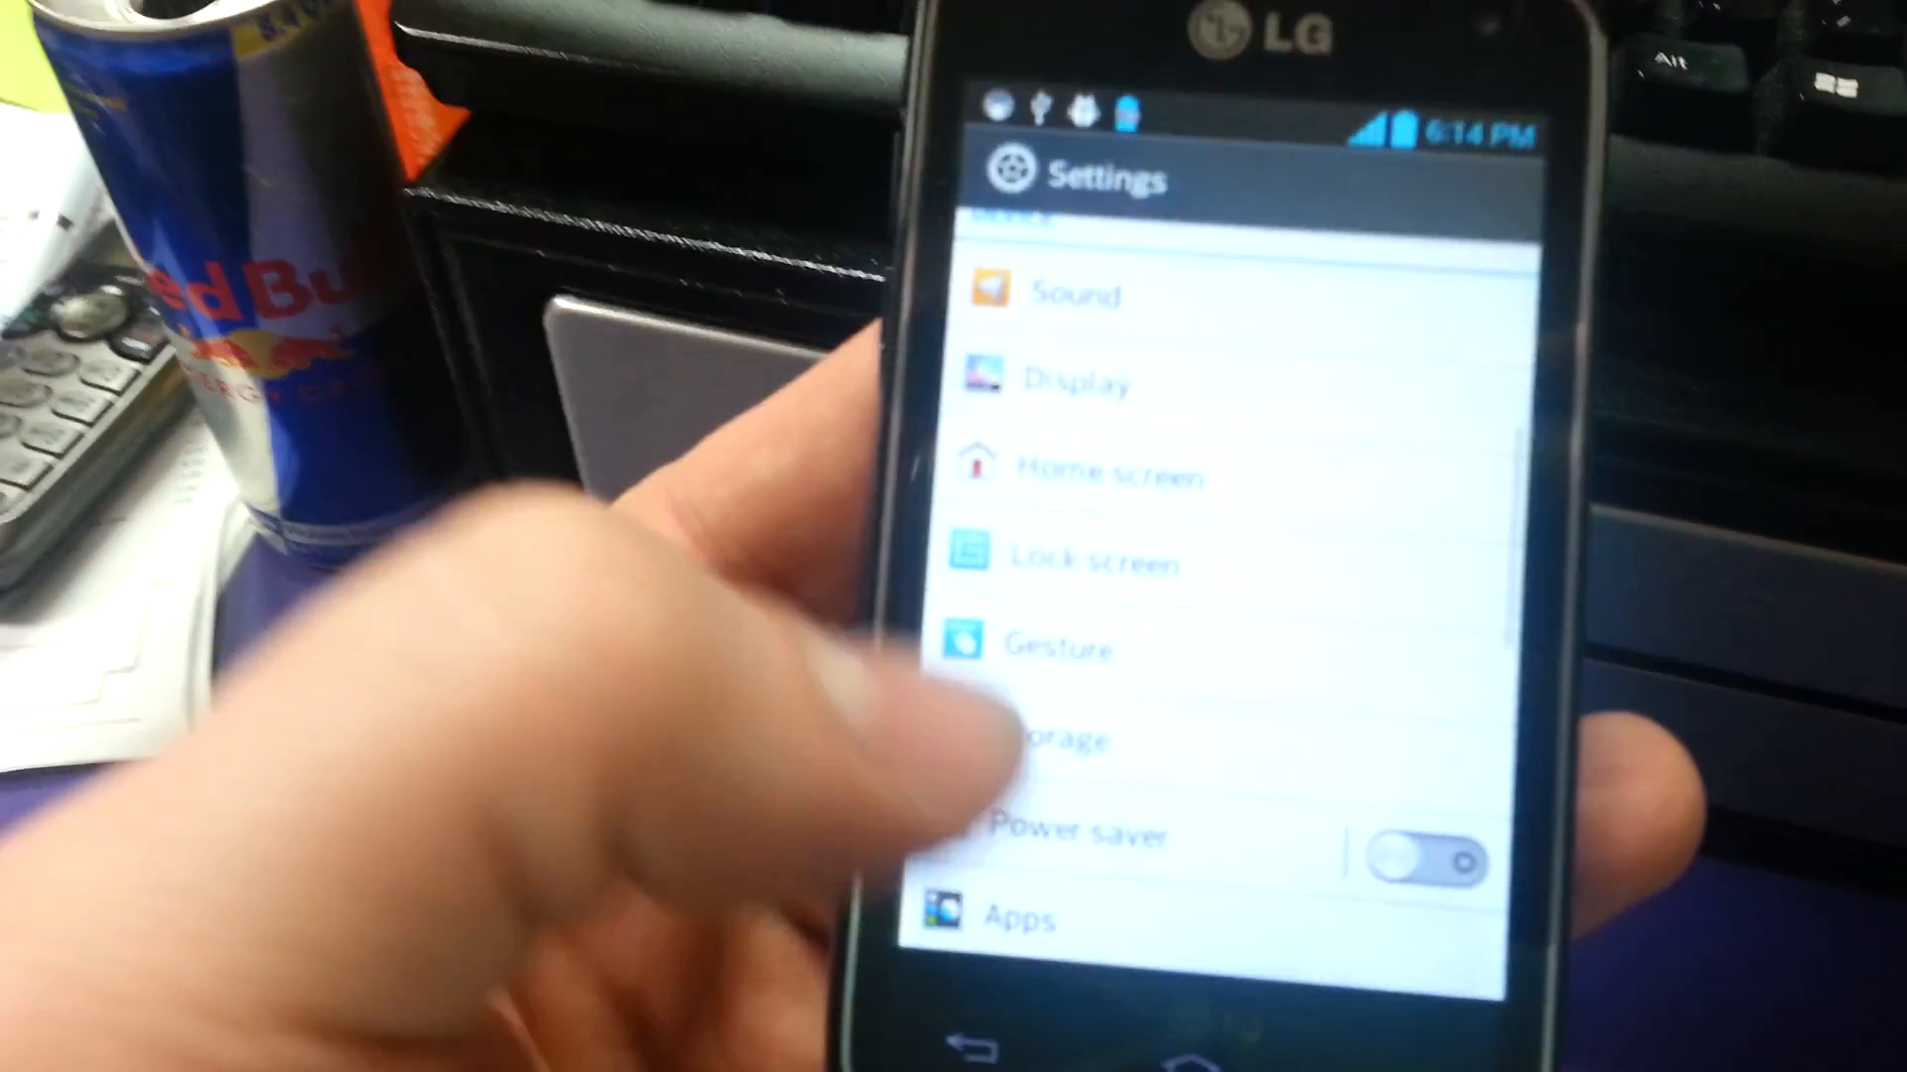
Enable Developer options in Settings and accept the advanced-user warning
{"action": "scroll", "scroll_direction": "down", "scroll_amount": 3}
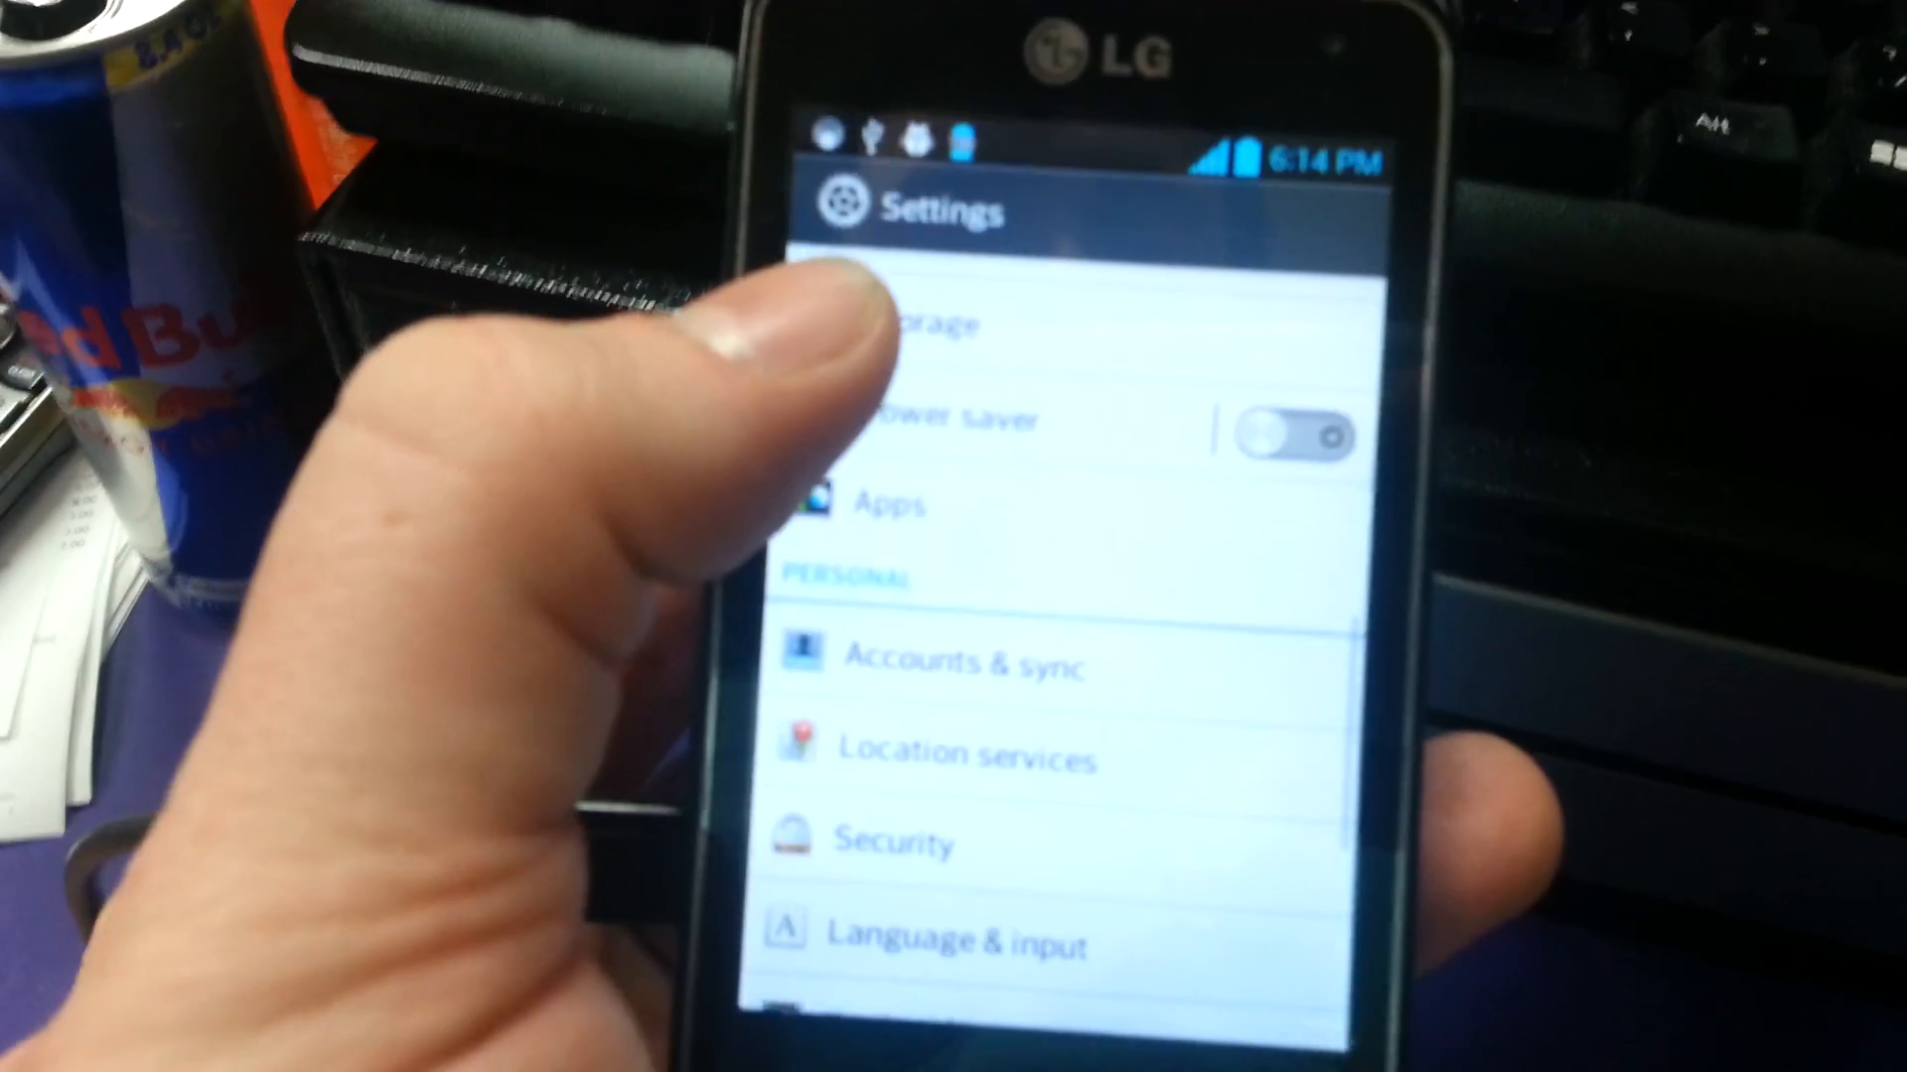
{"action": "left_click", "coordinate": [896, 841]}
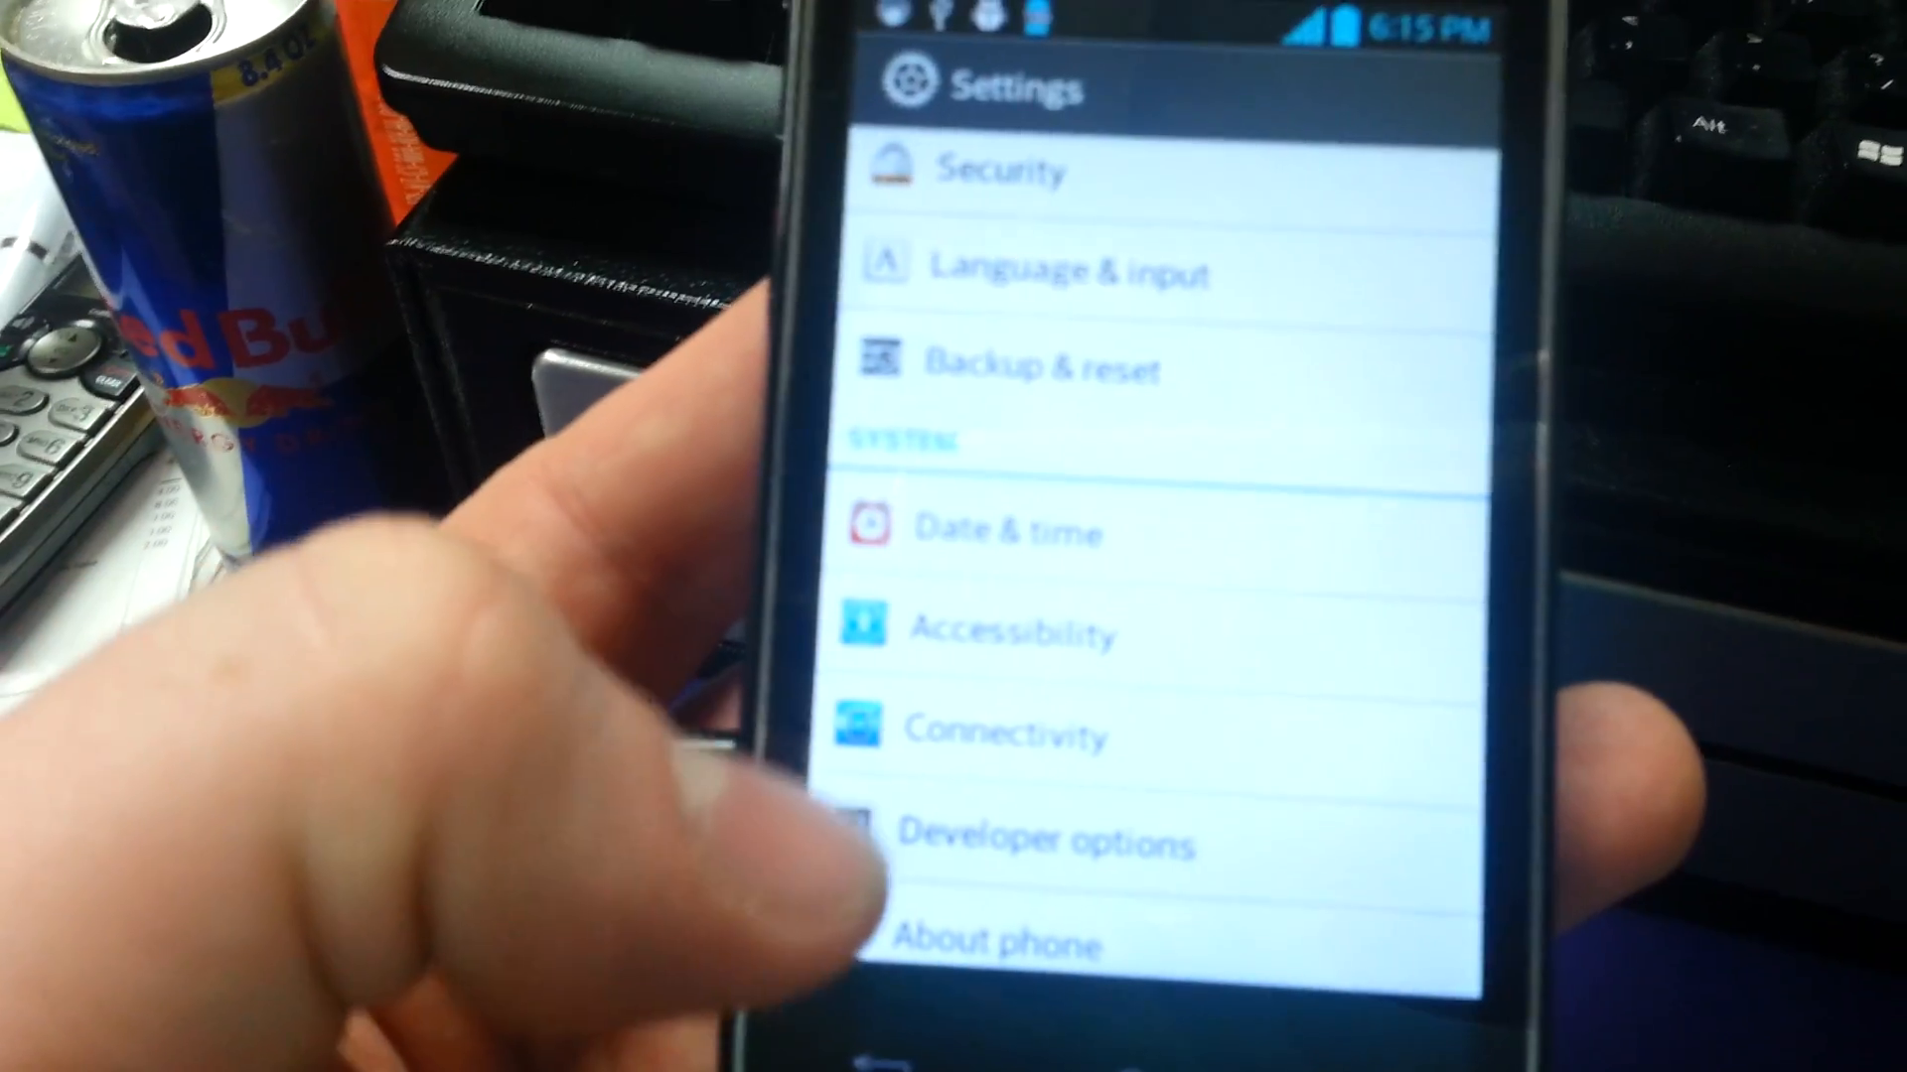
{"action": "left_click", "coordinate": [1041, 841]}
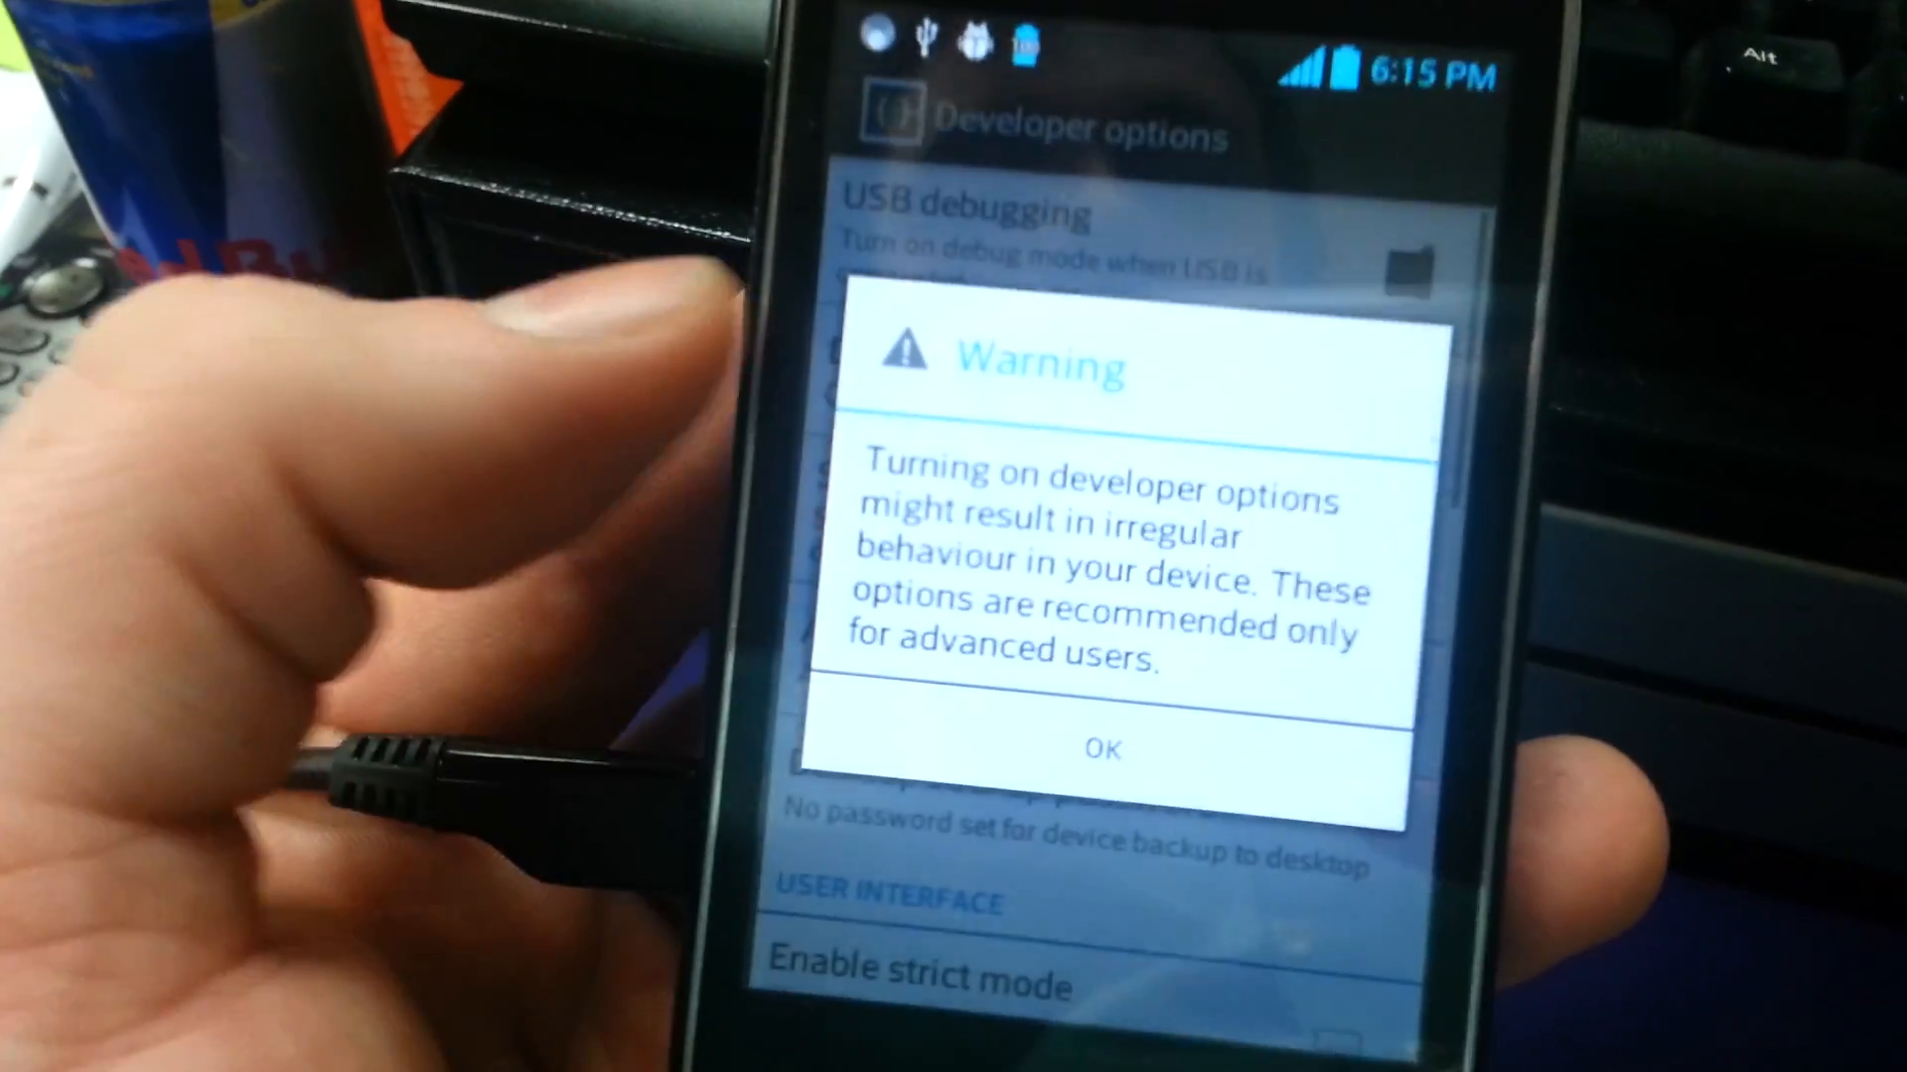
{"action": "left_click", "coordinate": [1101, 748]}
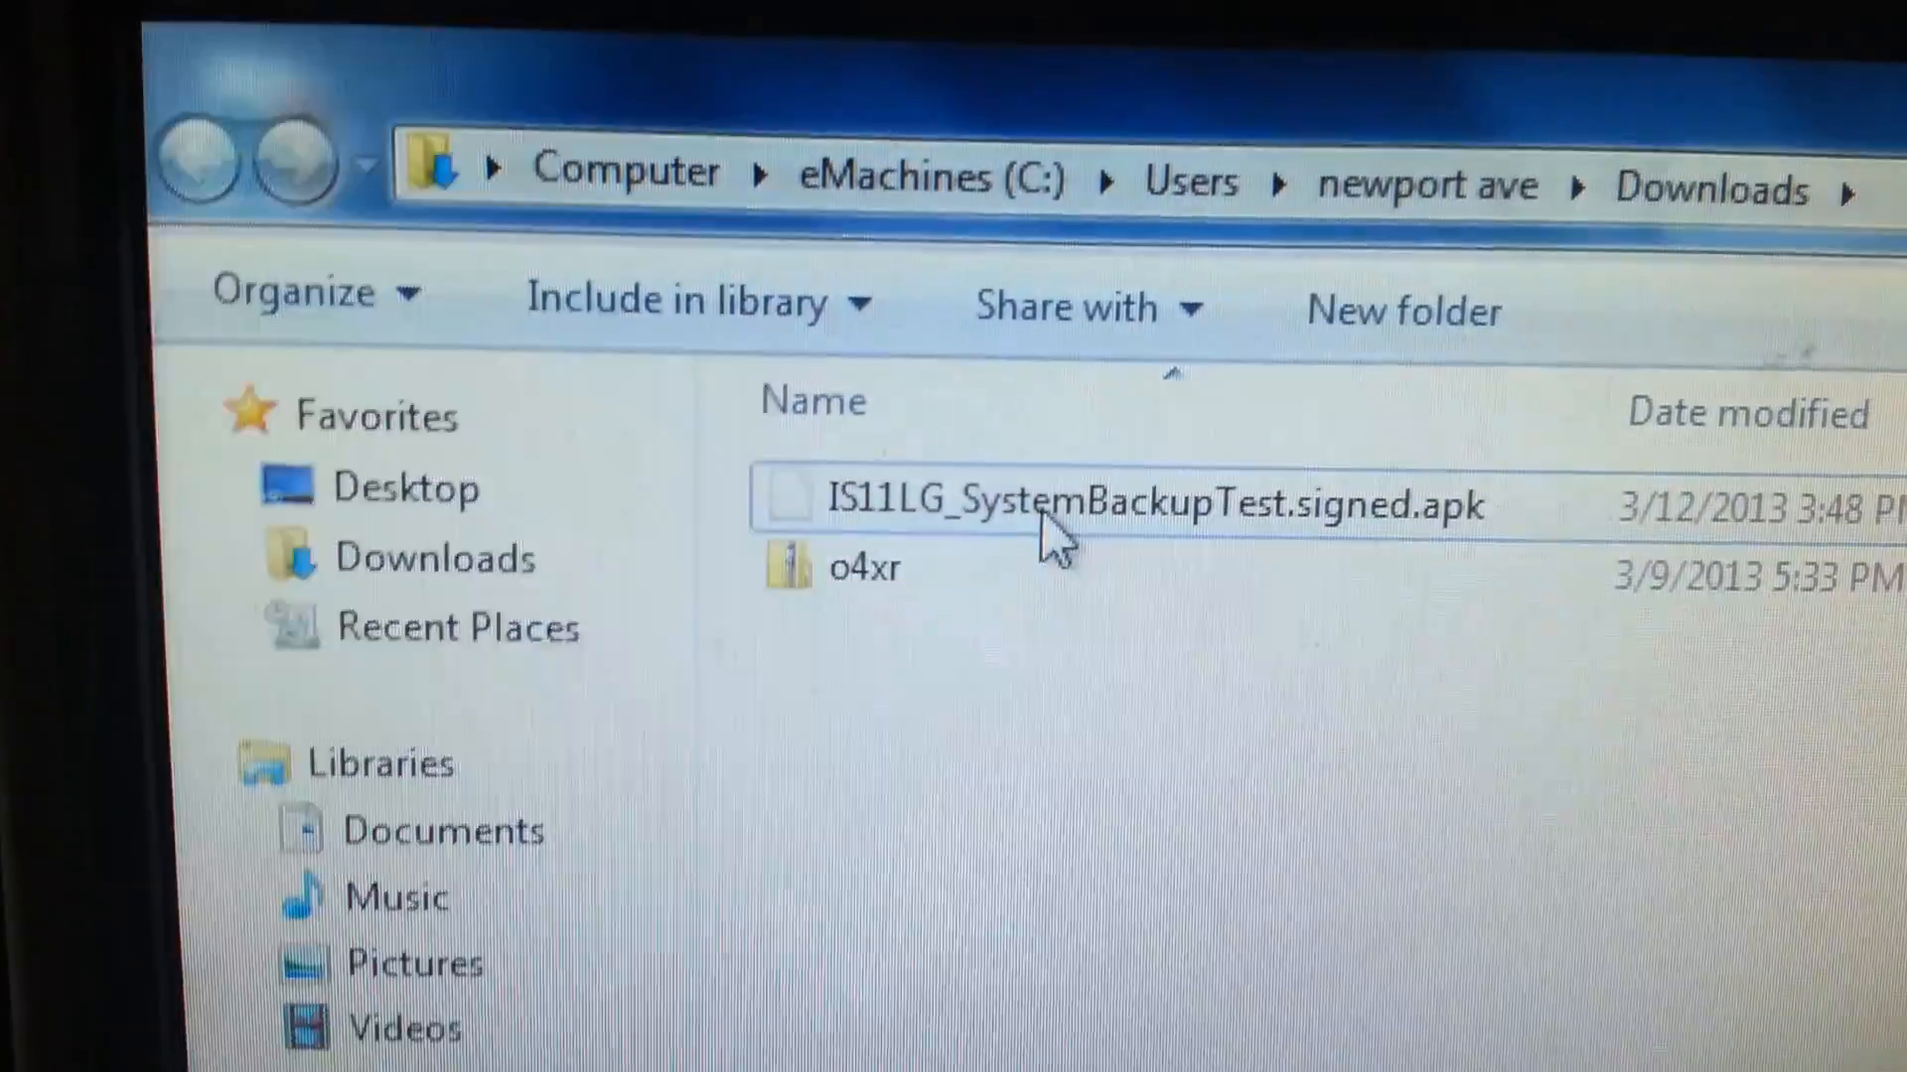
Cut the SystemBackupTest apk and create a folder 'lg mot' on the LG-MS770 storage
{"action": "right_click", "coordinate": [1119, 505]}
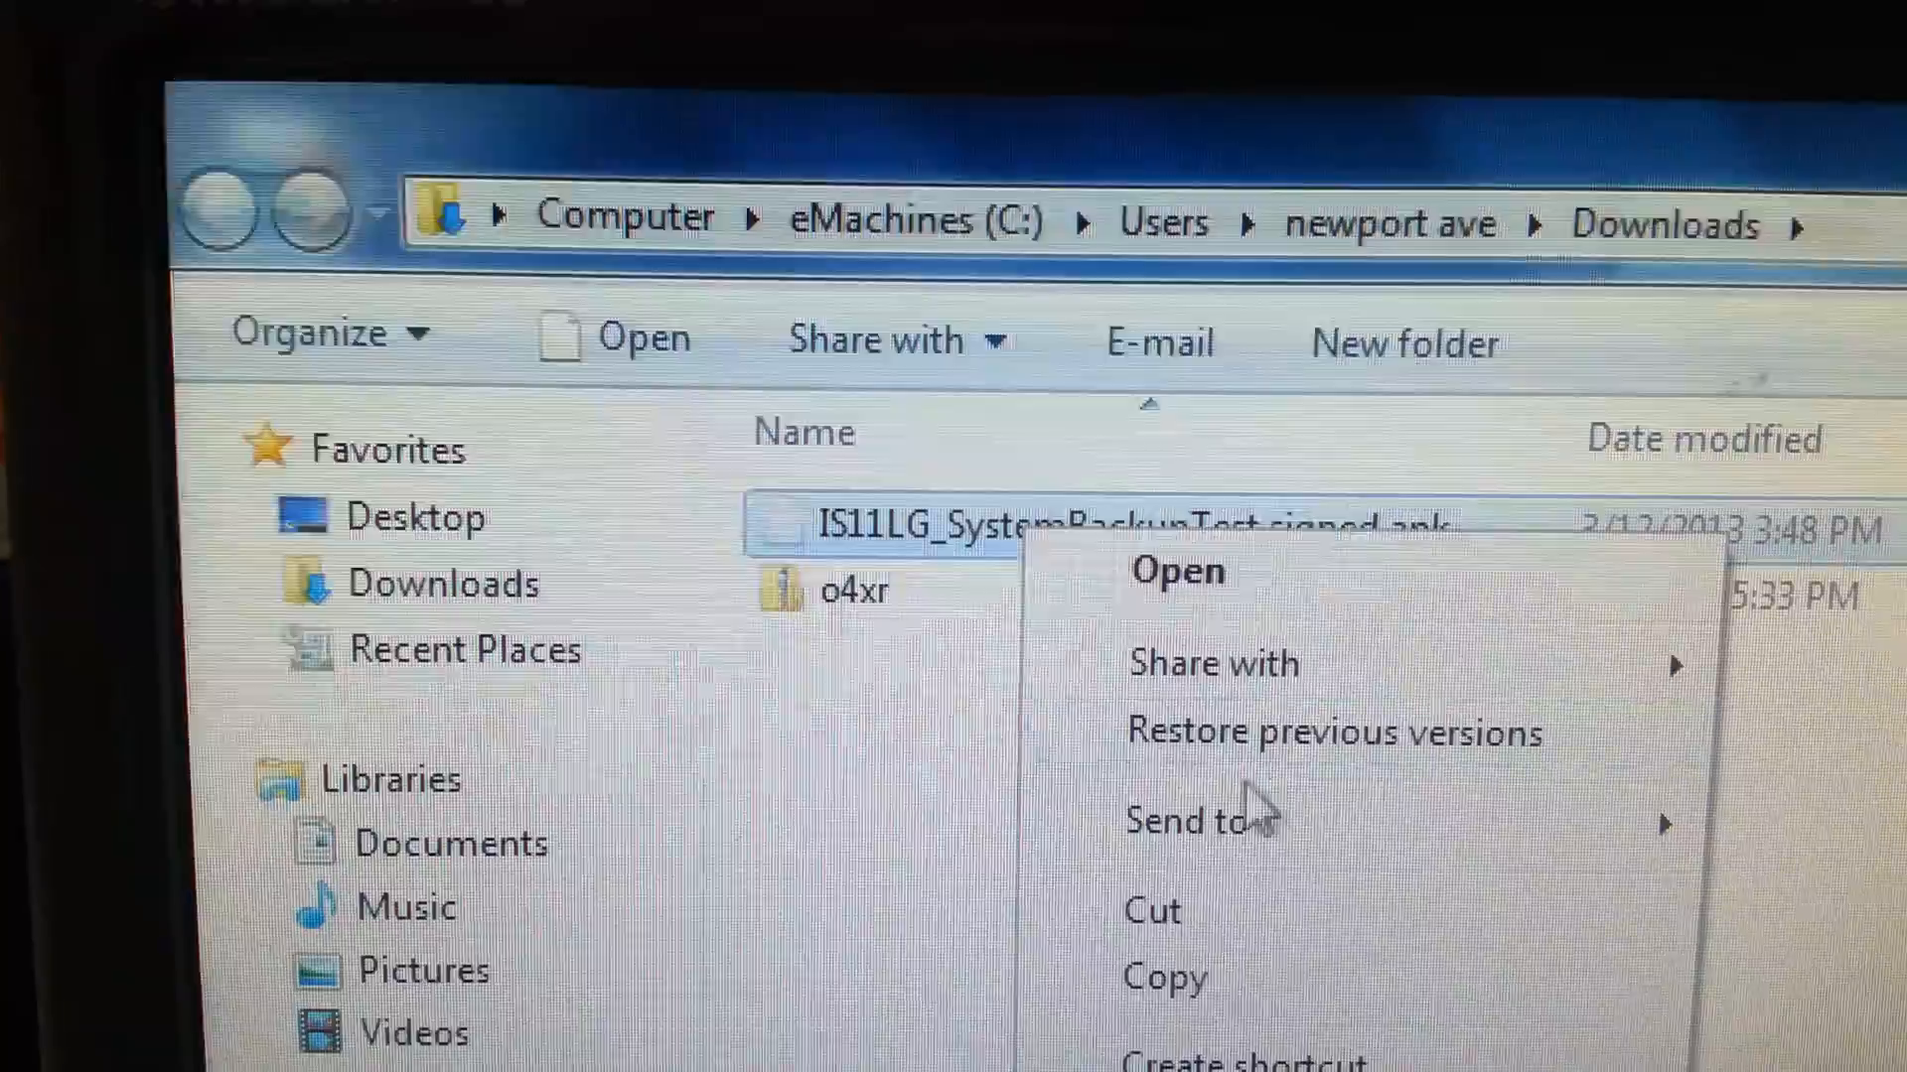
{"action": "left_click", "coordinate": [1231, 620]}
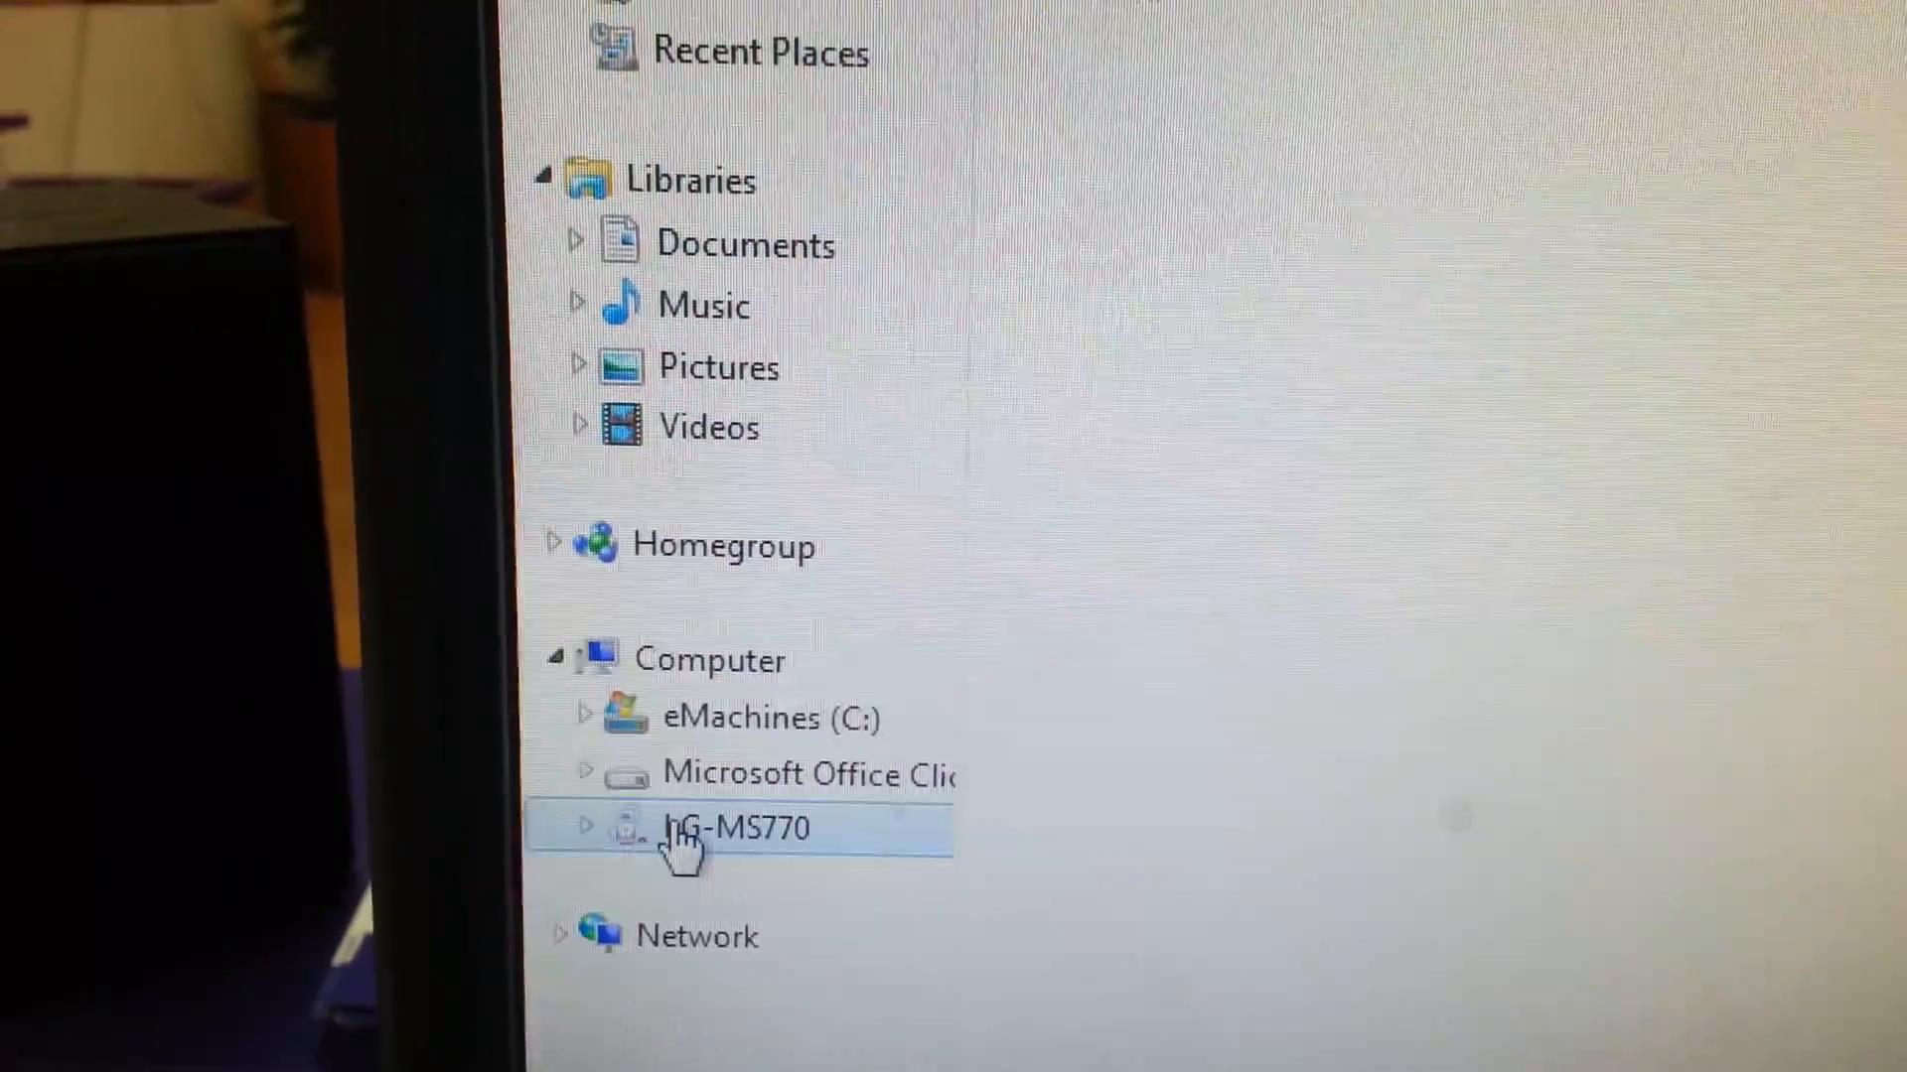
{"action": "double_click", "coordinate": [742, 828]}
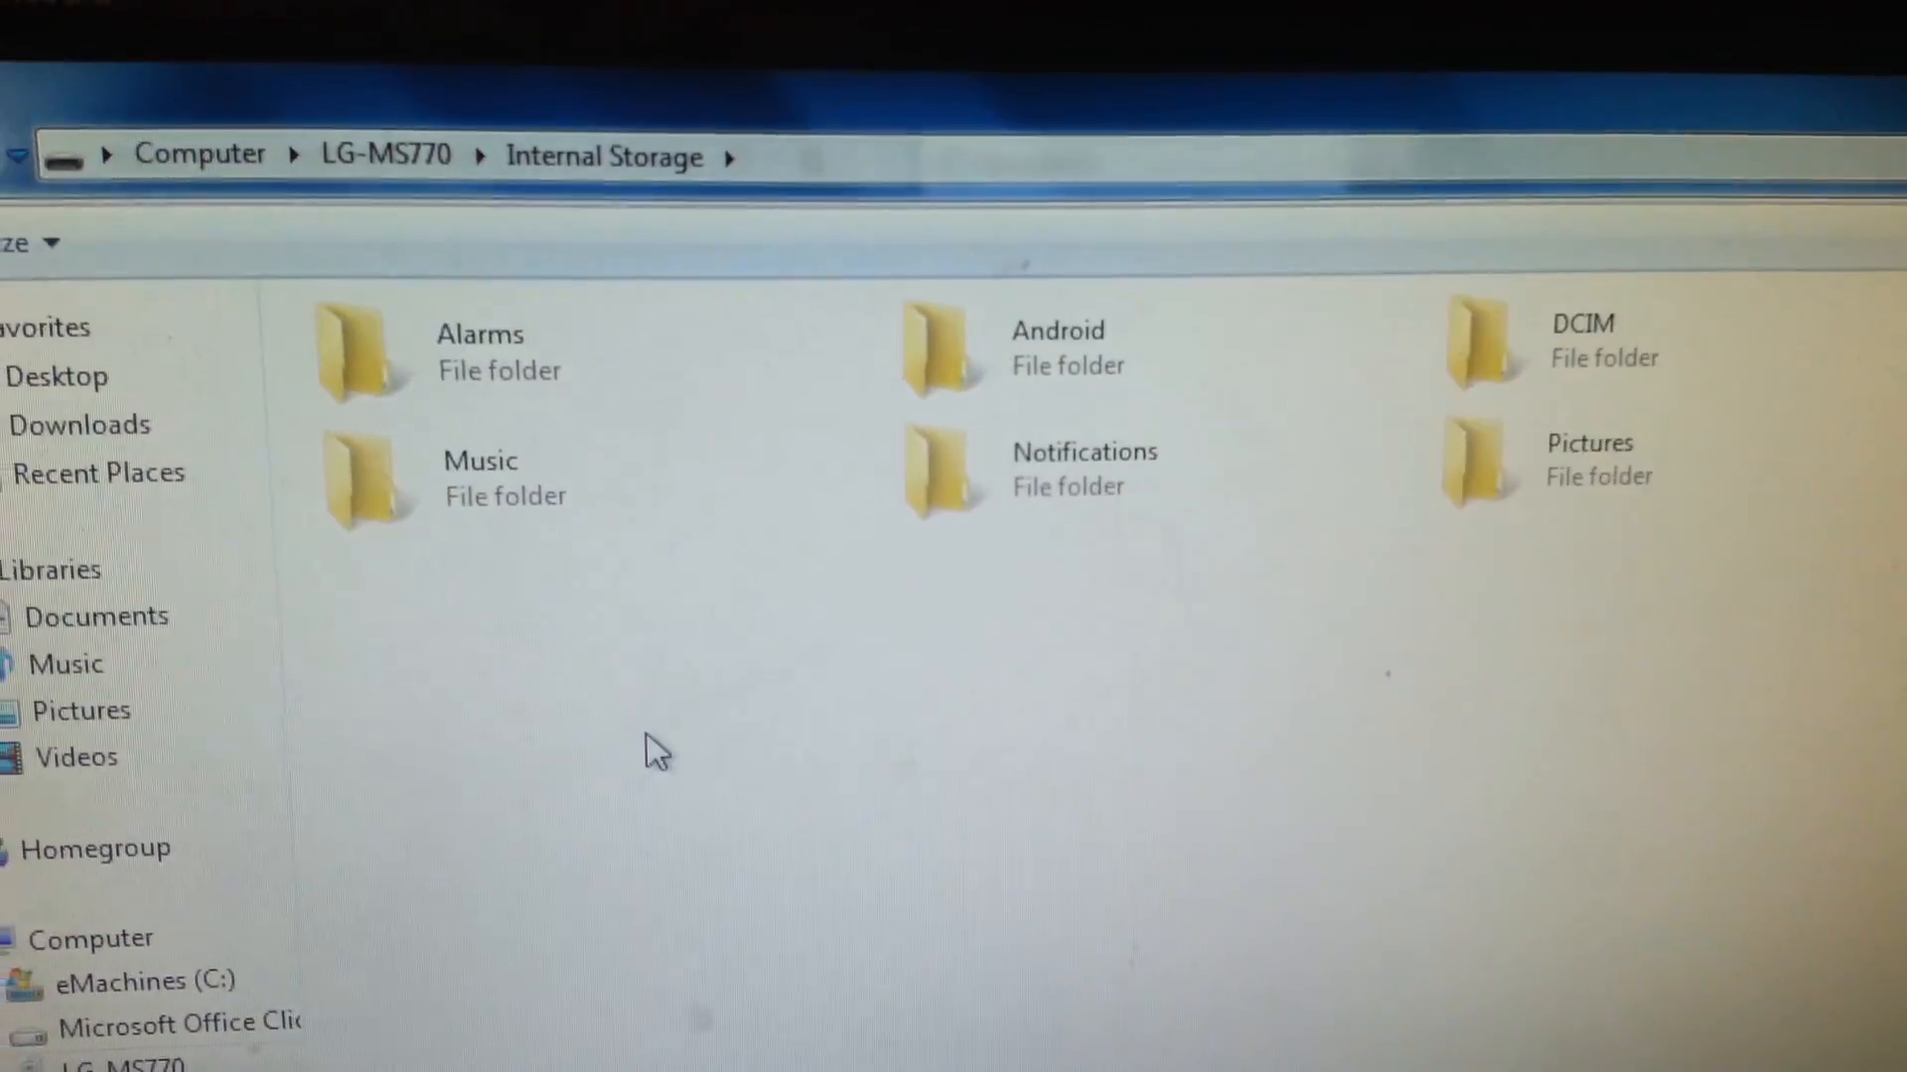
{"action": "right_click", "coordinate": [656, 751]}
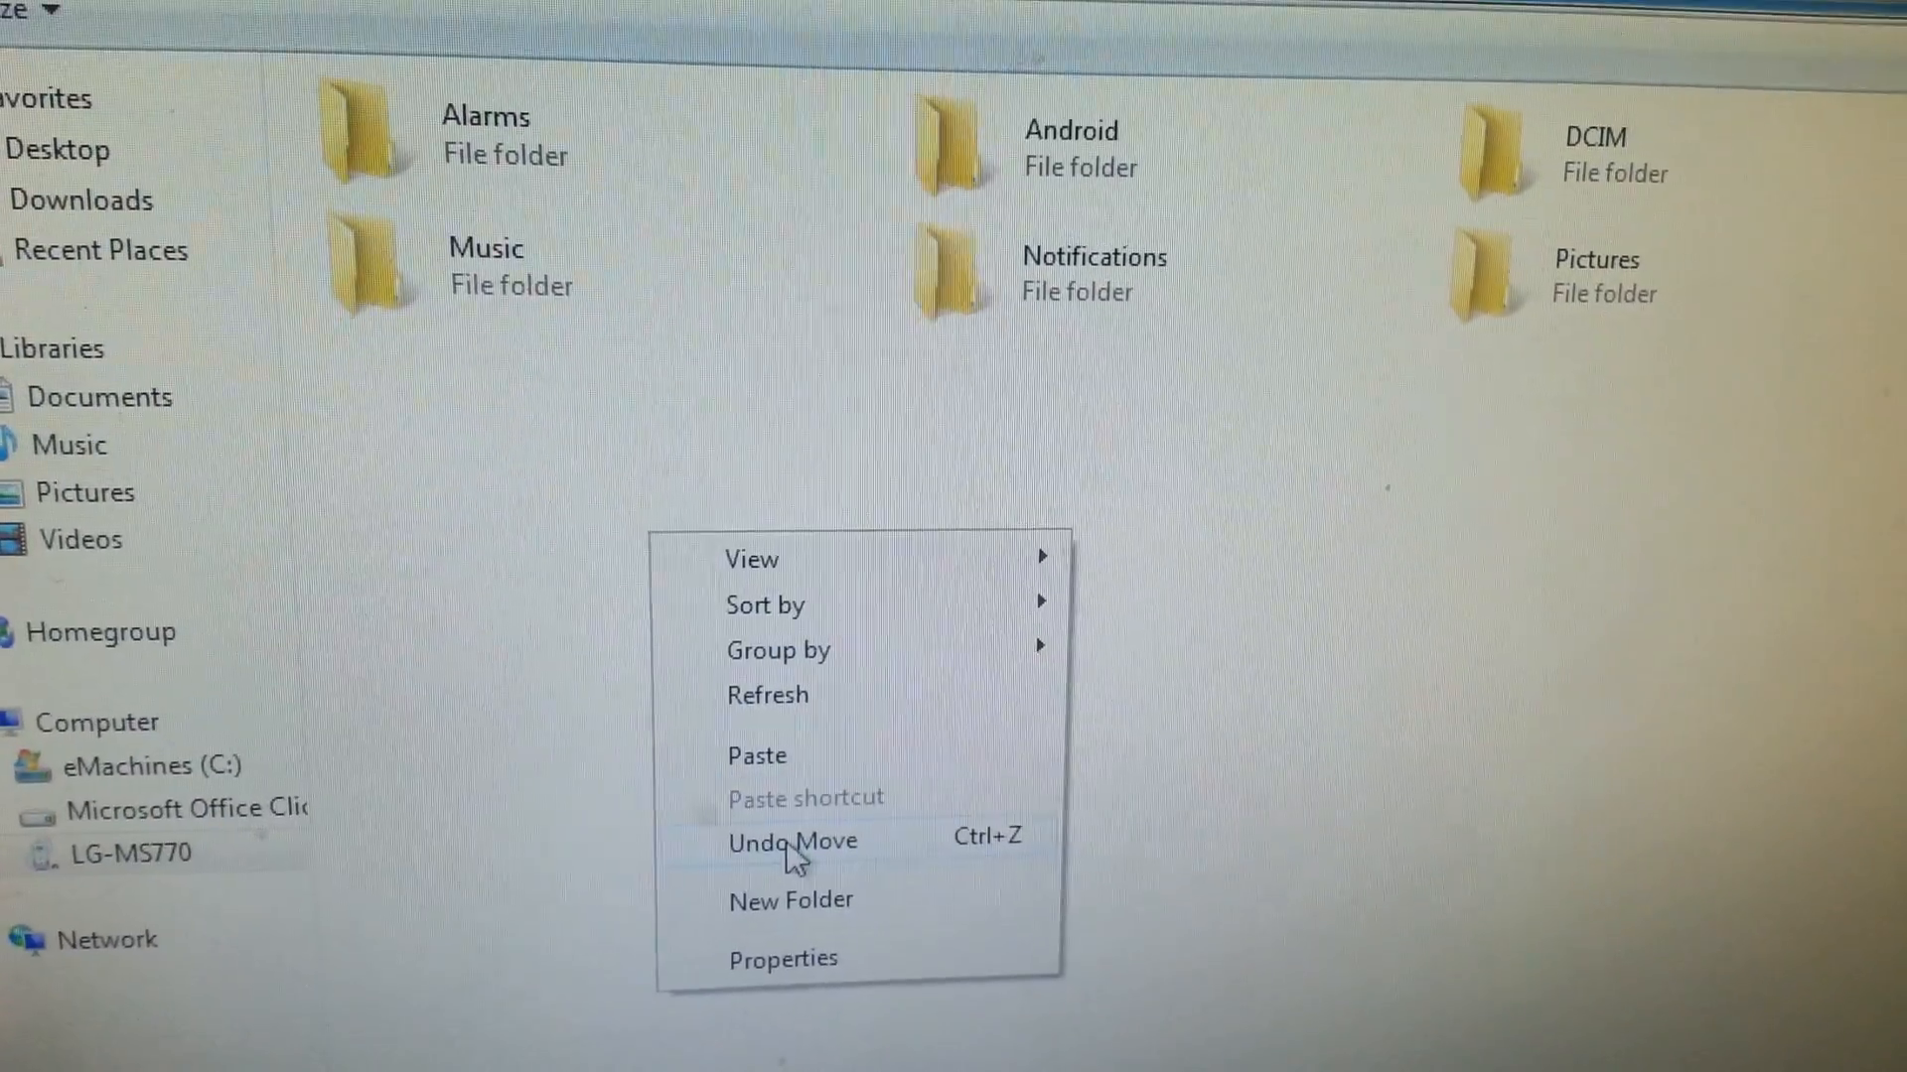
{"action": "left_click", "coordinate": [790, 900]}
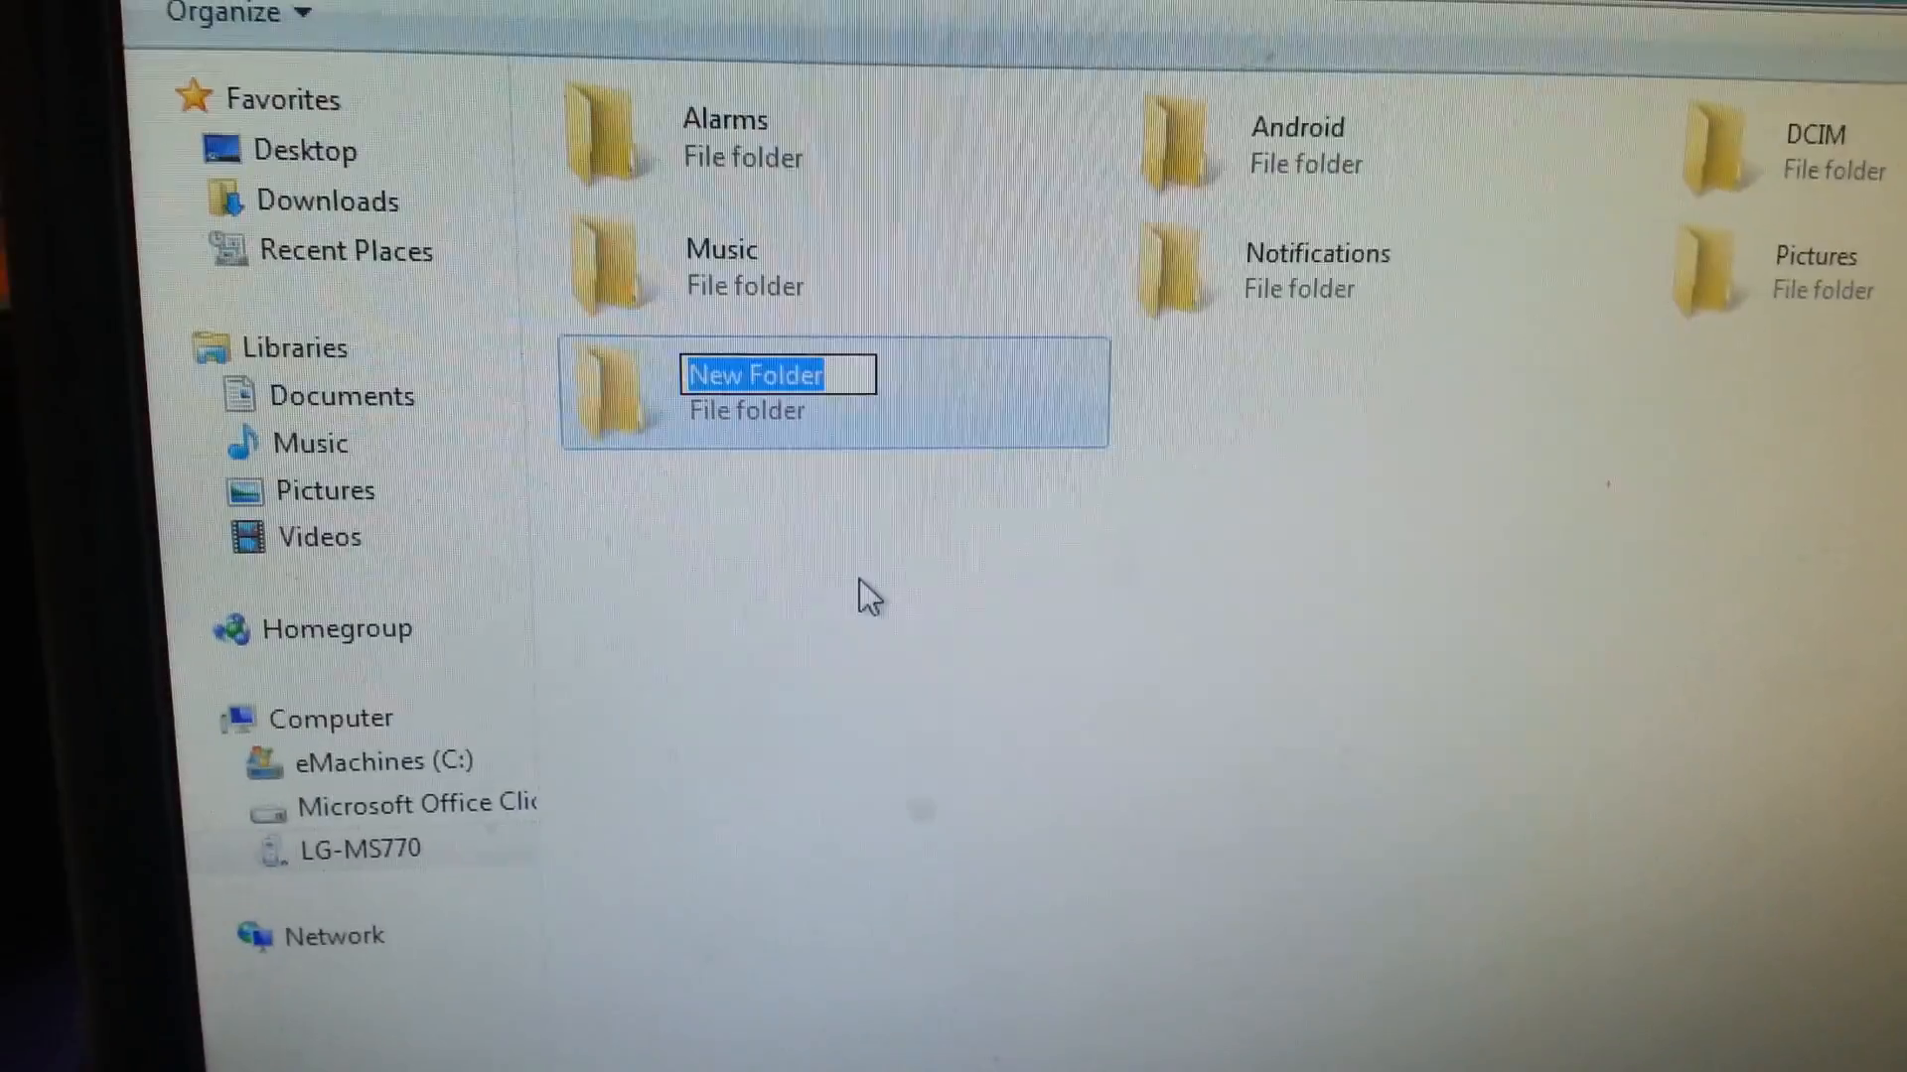
{"action": "type", "text": "lg mot"}
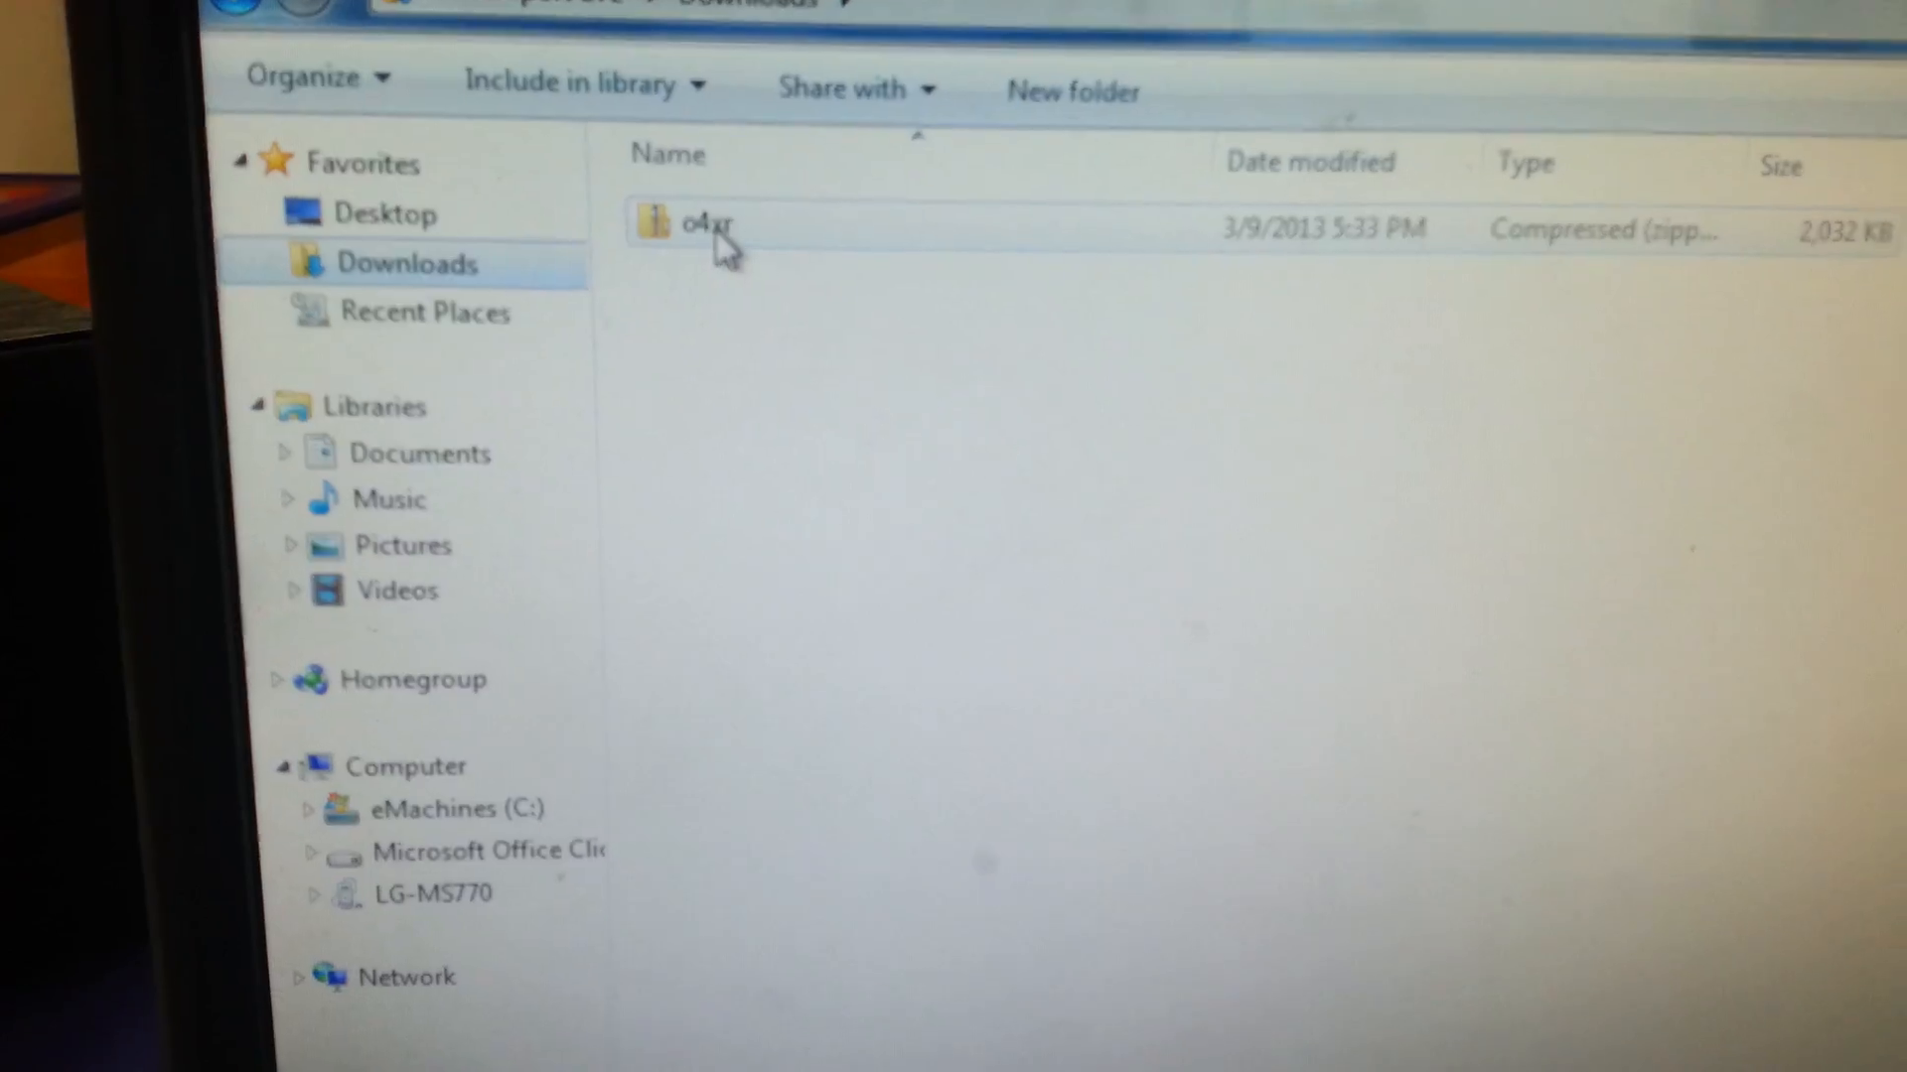
Put the o4xr archive's adb tools into an o4xr folder at the C: drive root
{"action": "right_click", "coordinate": [697, 227]}
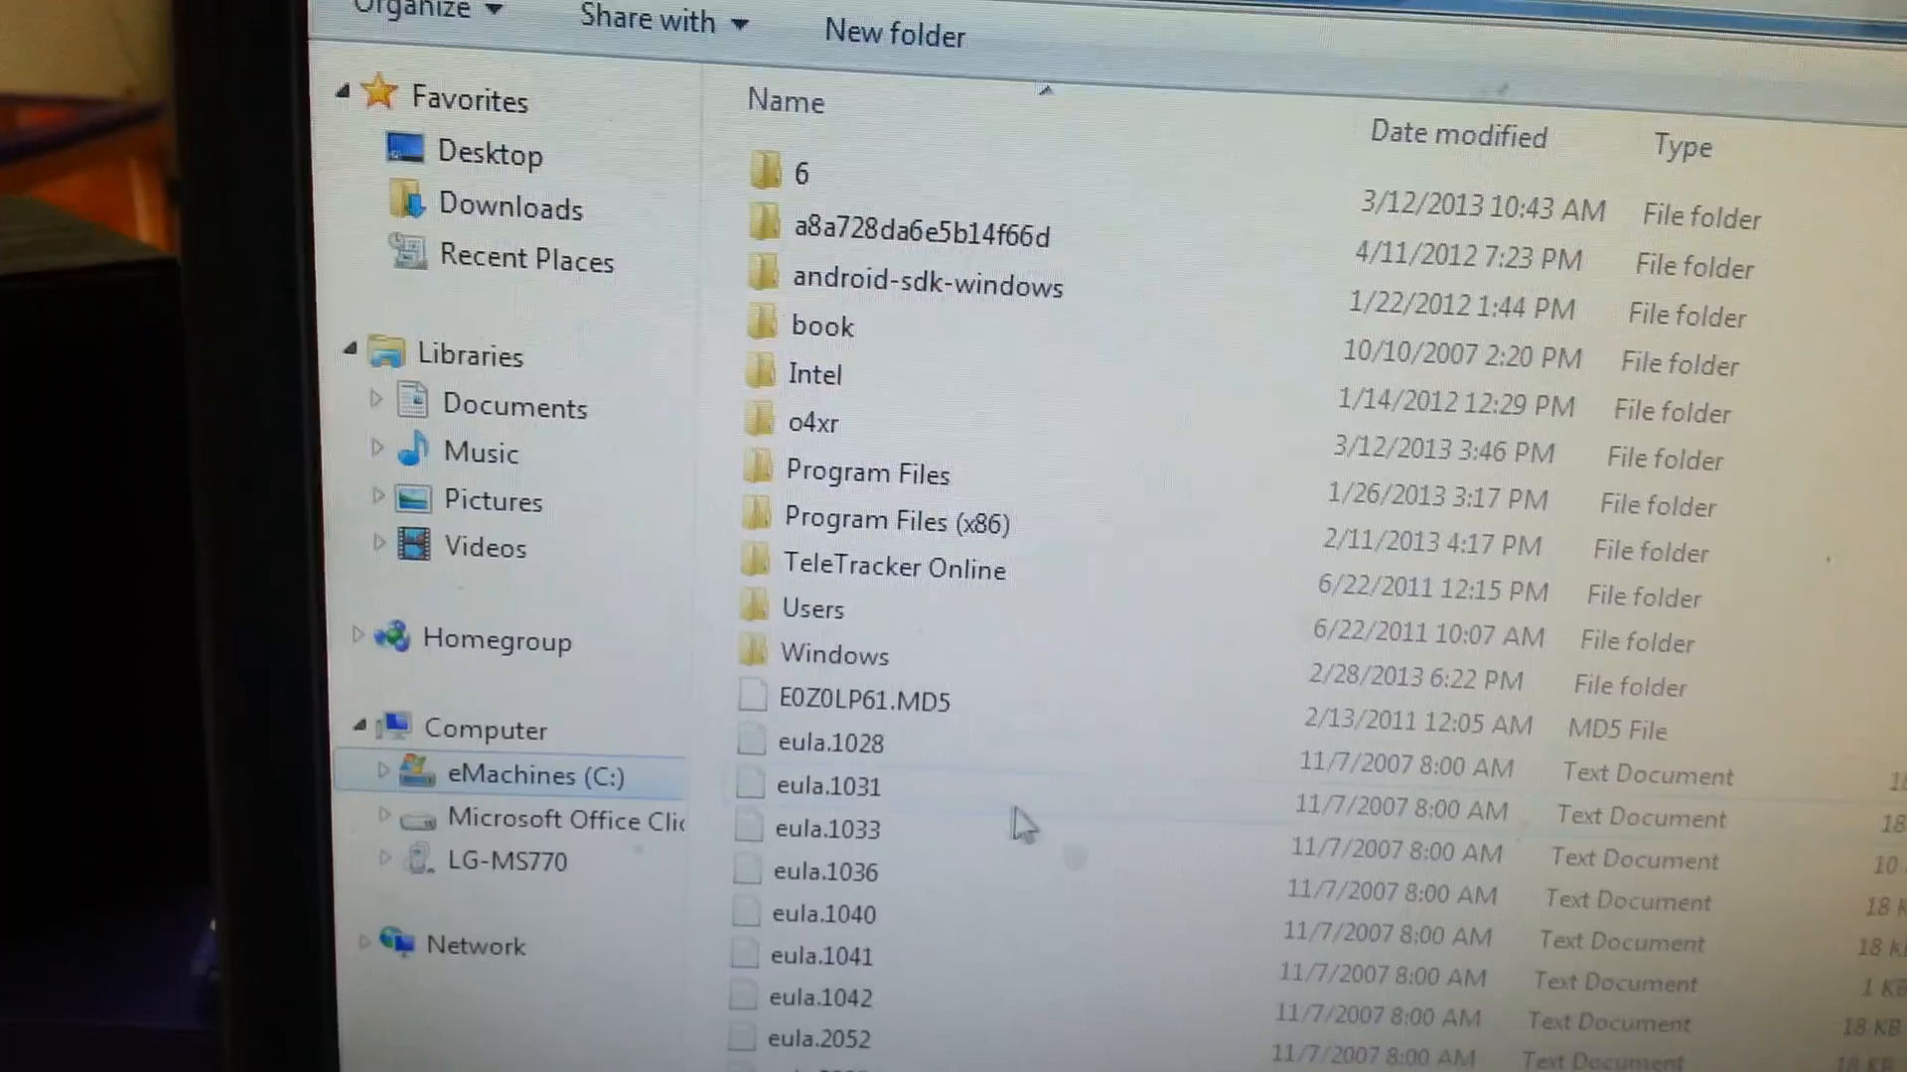
{"action": "left_click", "coordinate": [808, 426]}
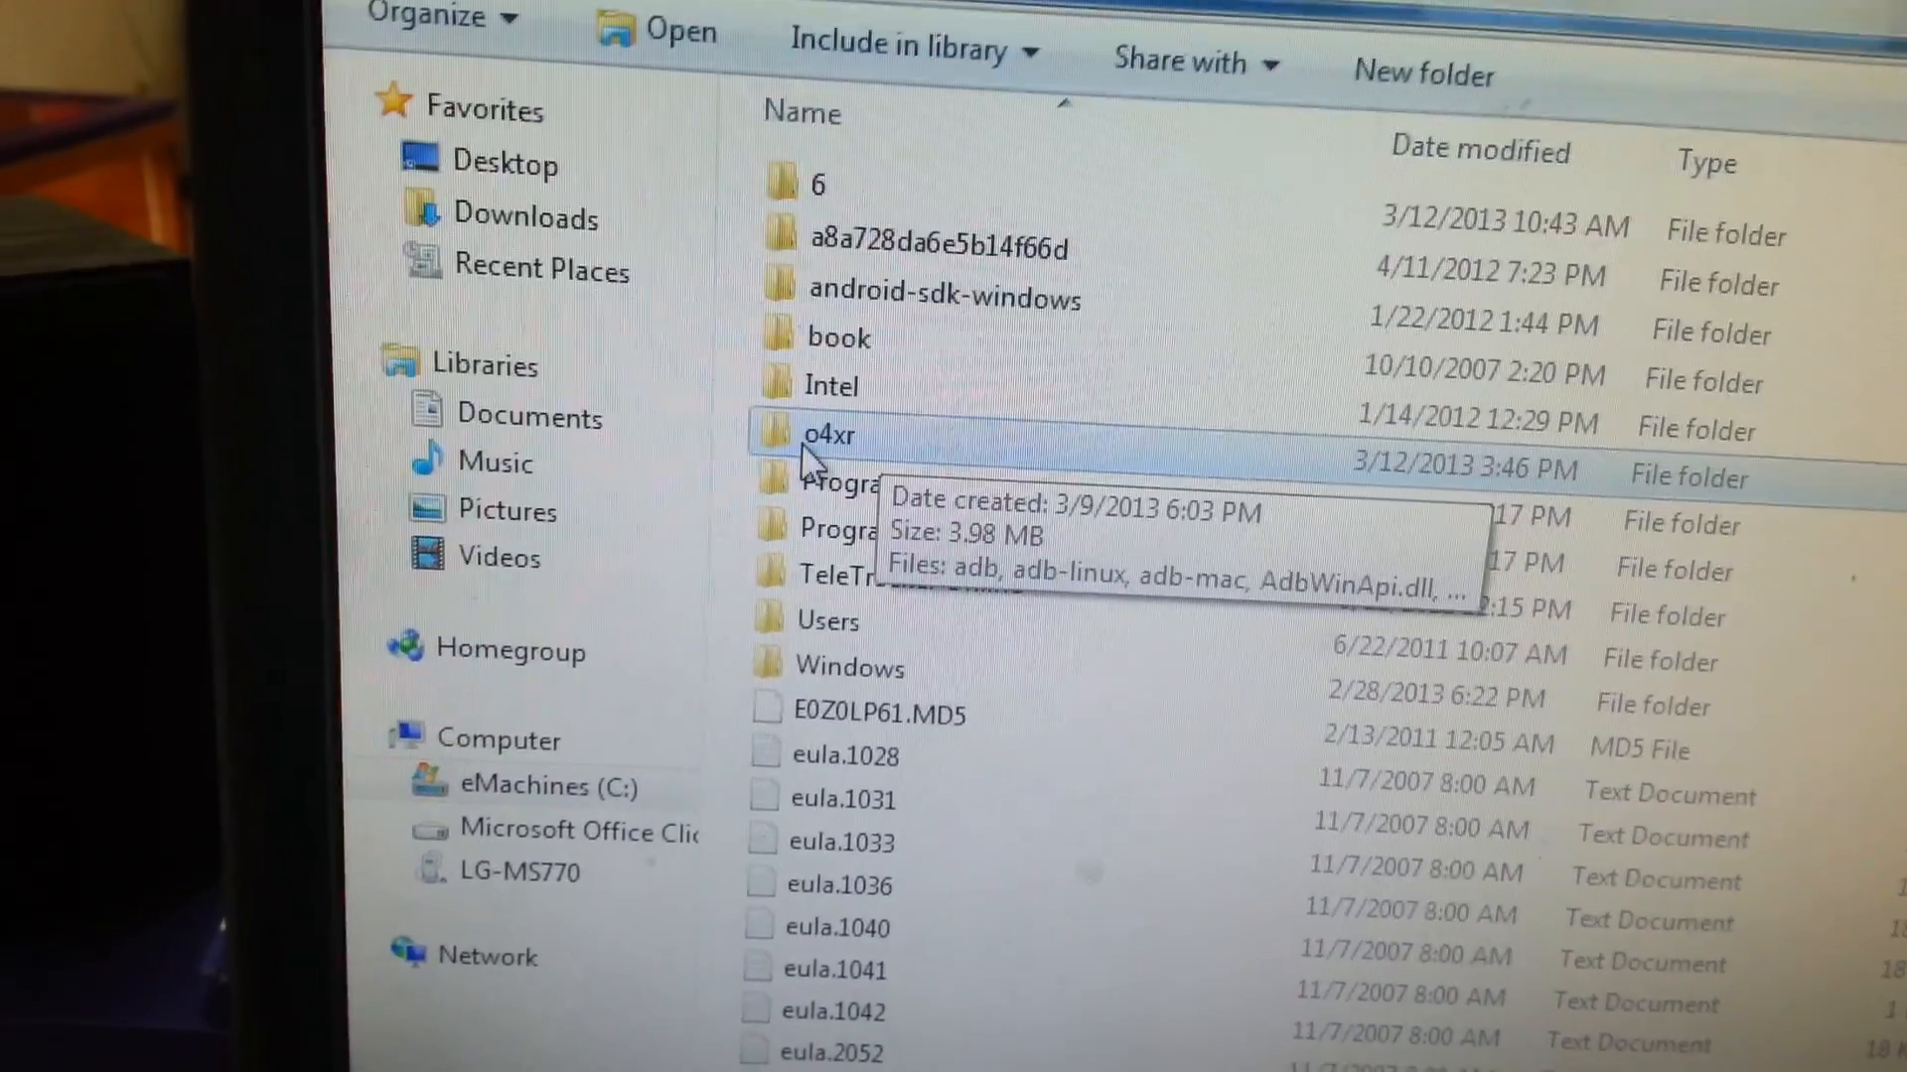
{"action": "scroll", "scroll_direction": "down", "scroll_amount": 3}
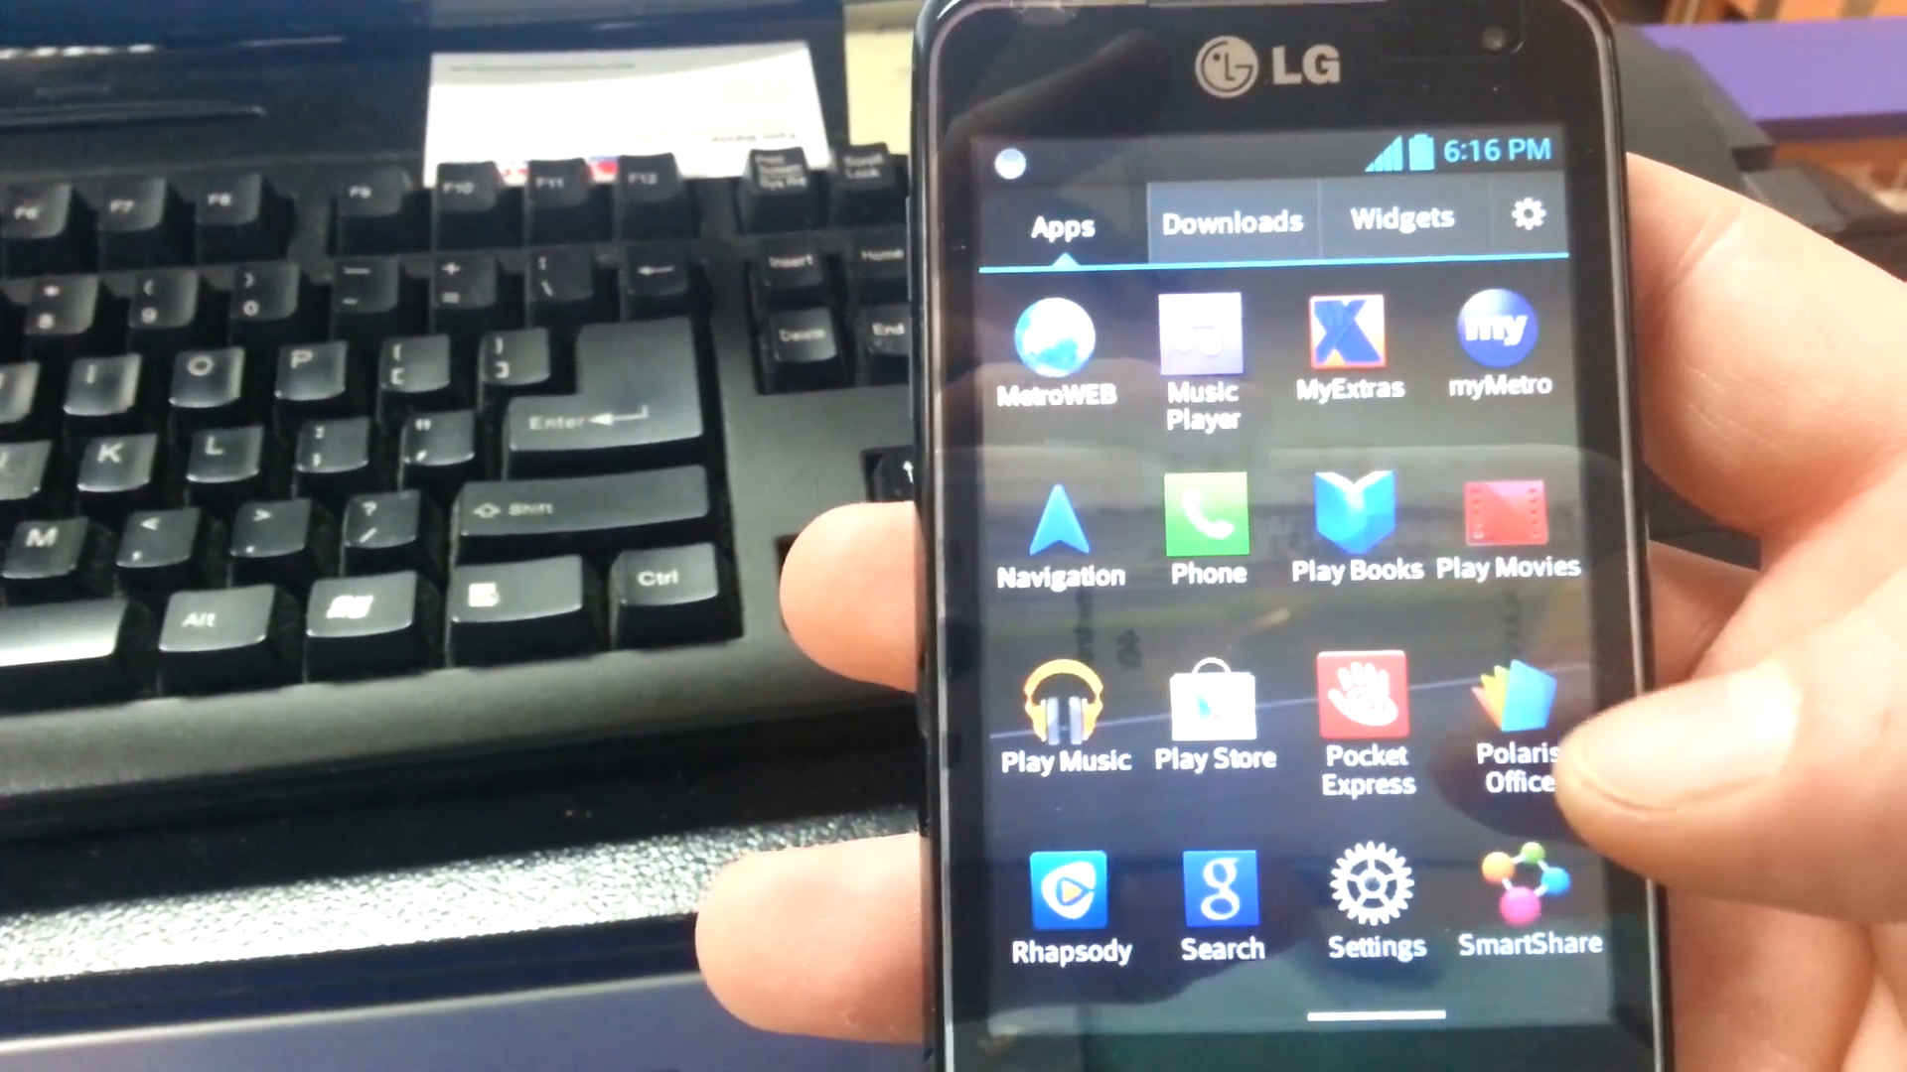
Launch Google Play and install ASTRO File Manager
{"action": "left_click", "coordinate": [1214, 711]}
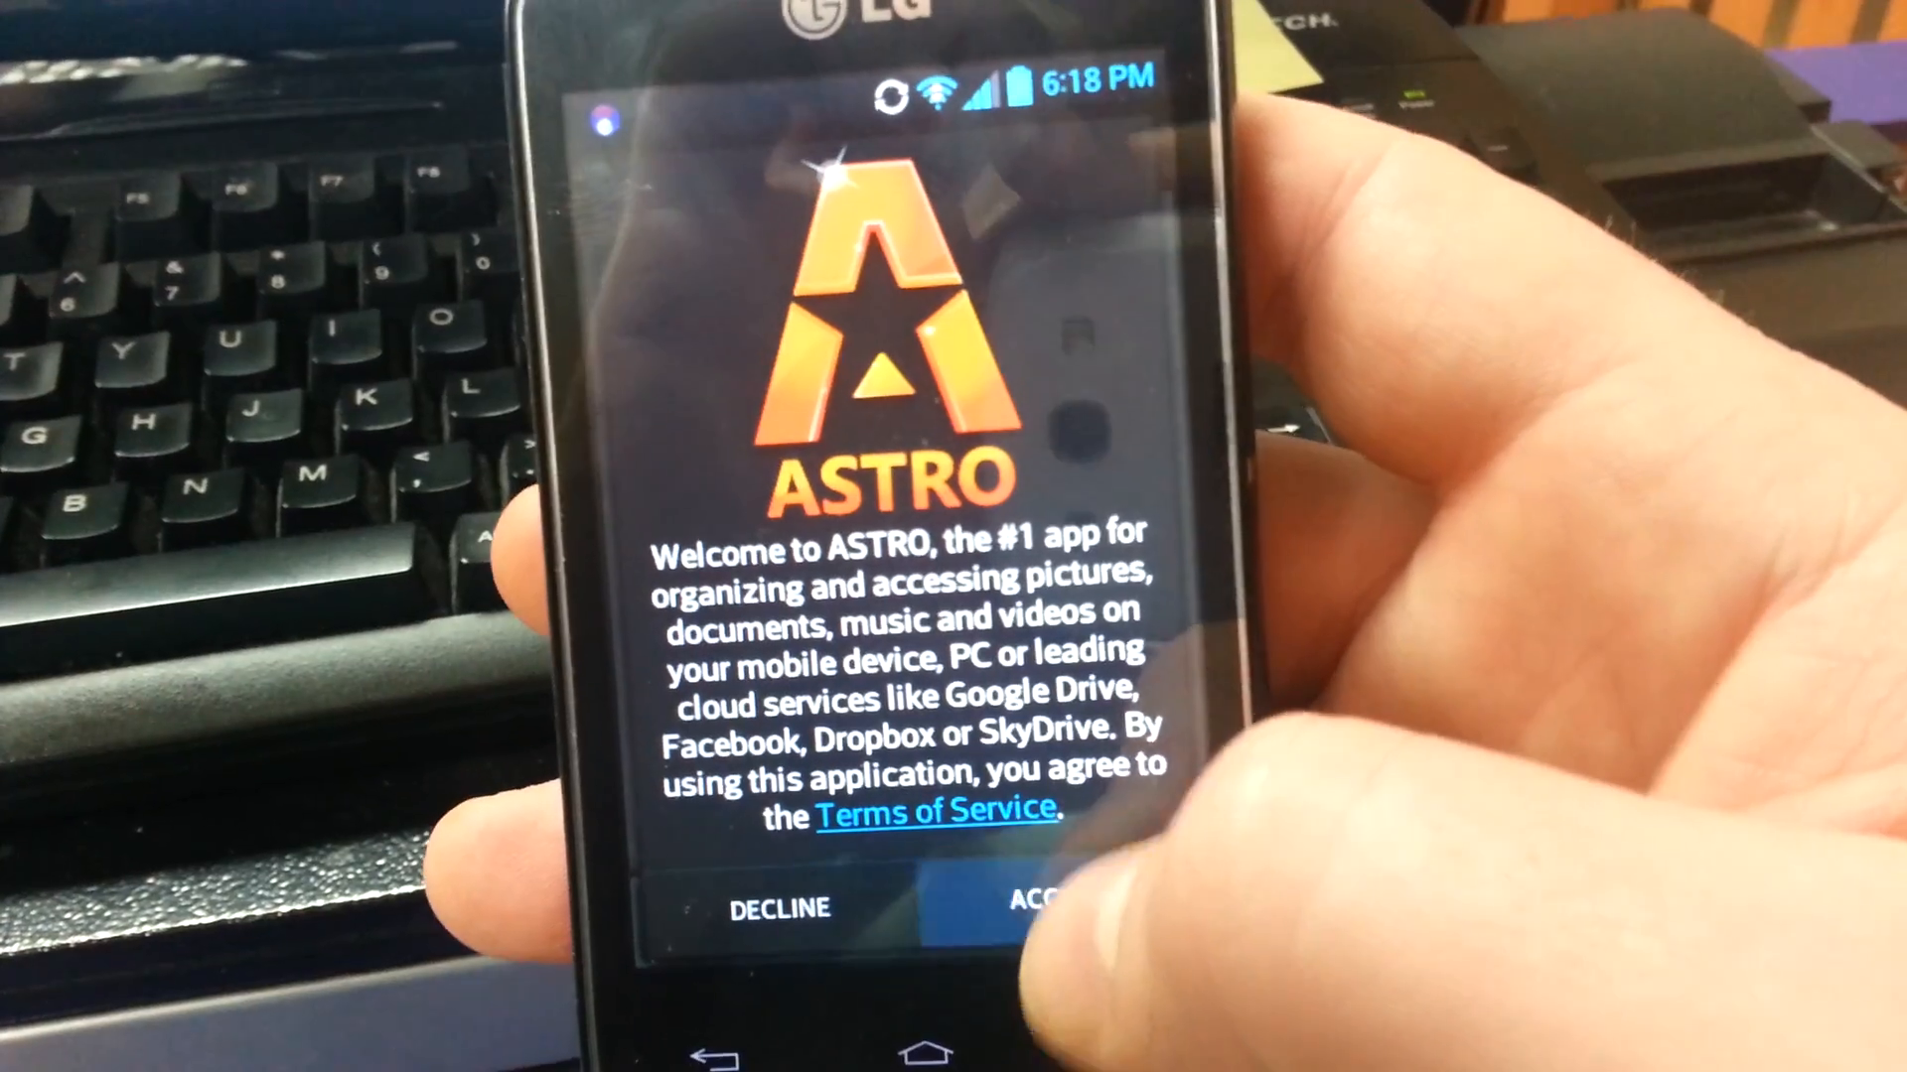
Accept ASTRO's terms, then install and launch the SystemBackupTest APK from phone storage
{"action": "left_click", "coordinate": [1040, 909]}
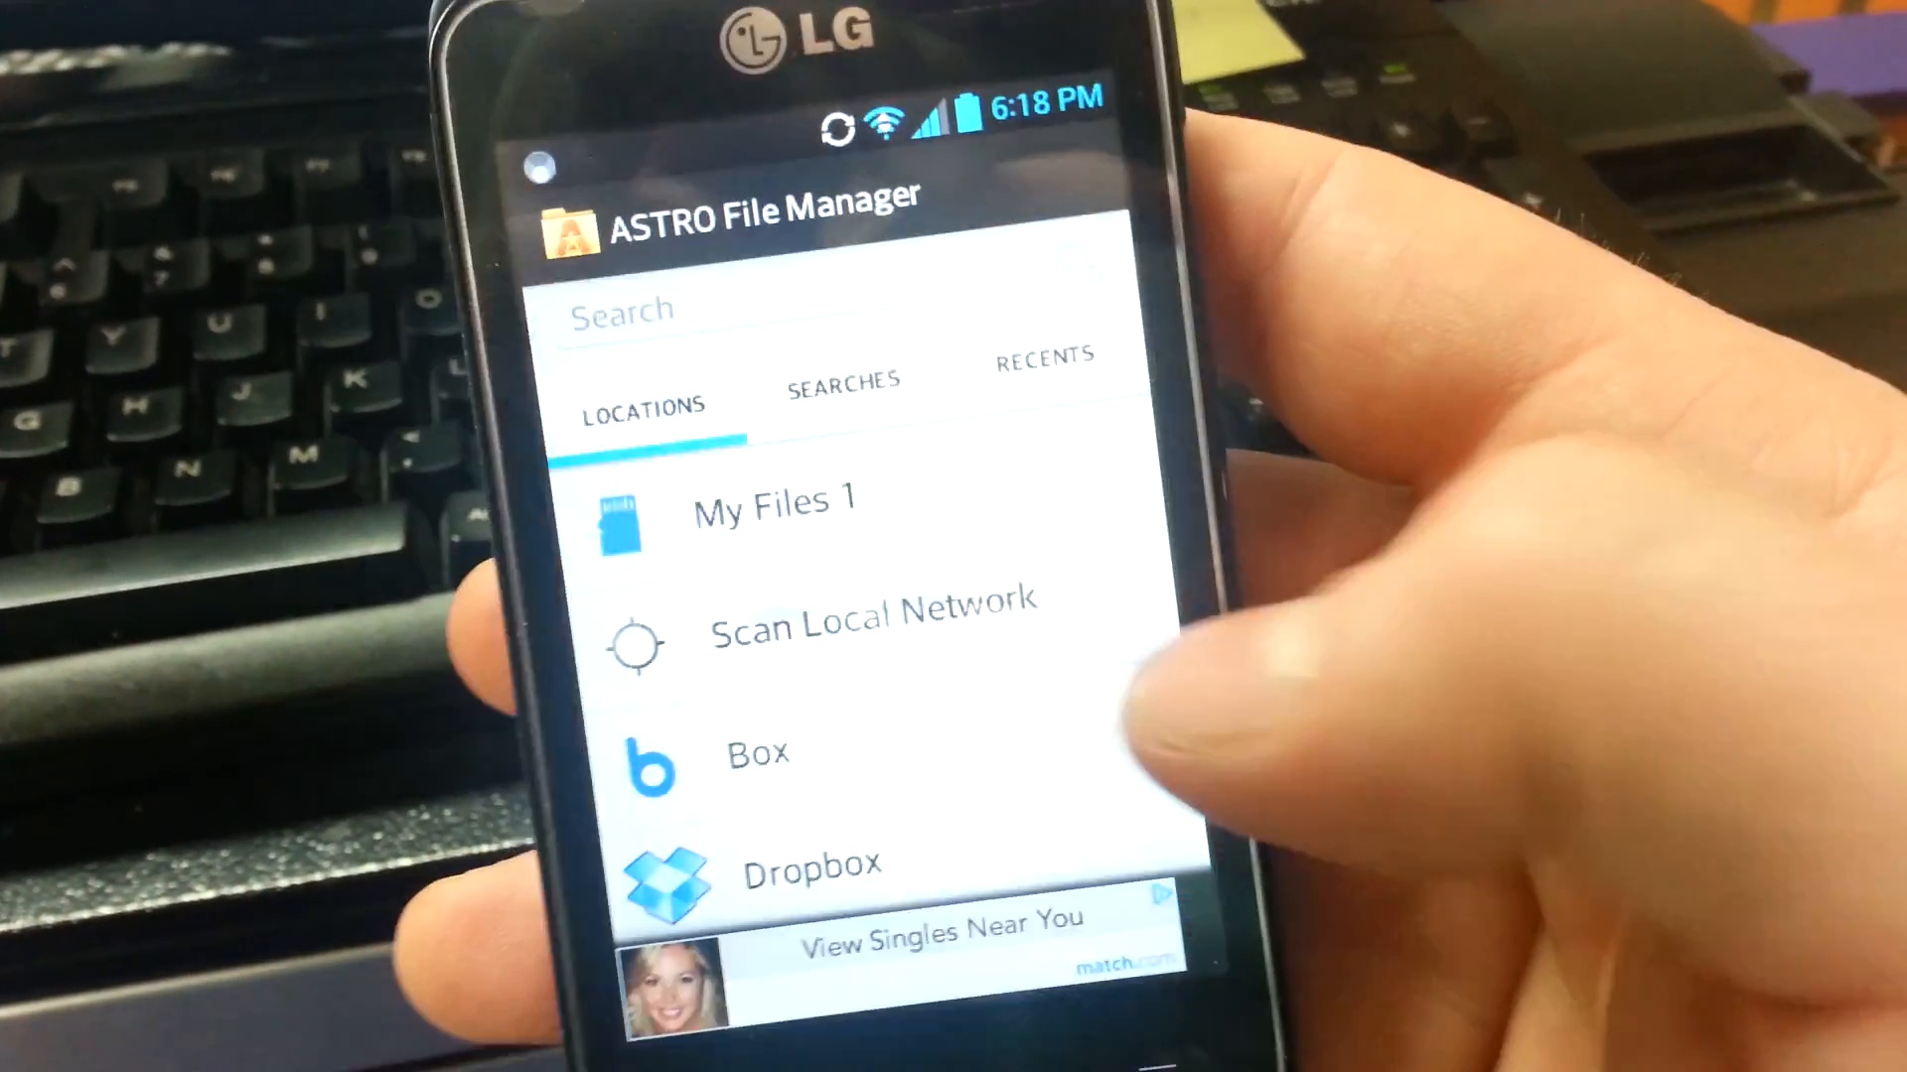
{"action": "left_click", "coordinate": [774, 502]}
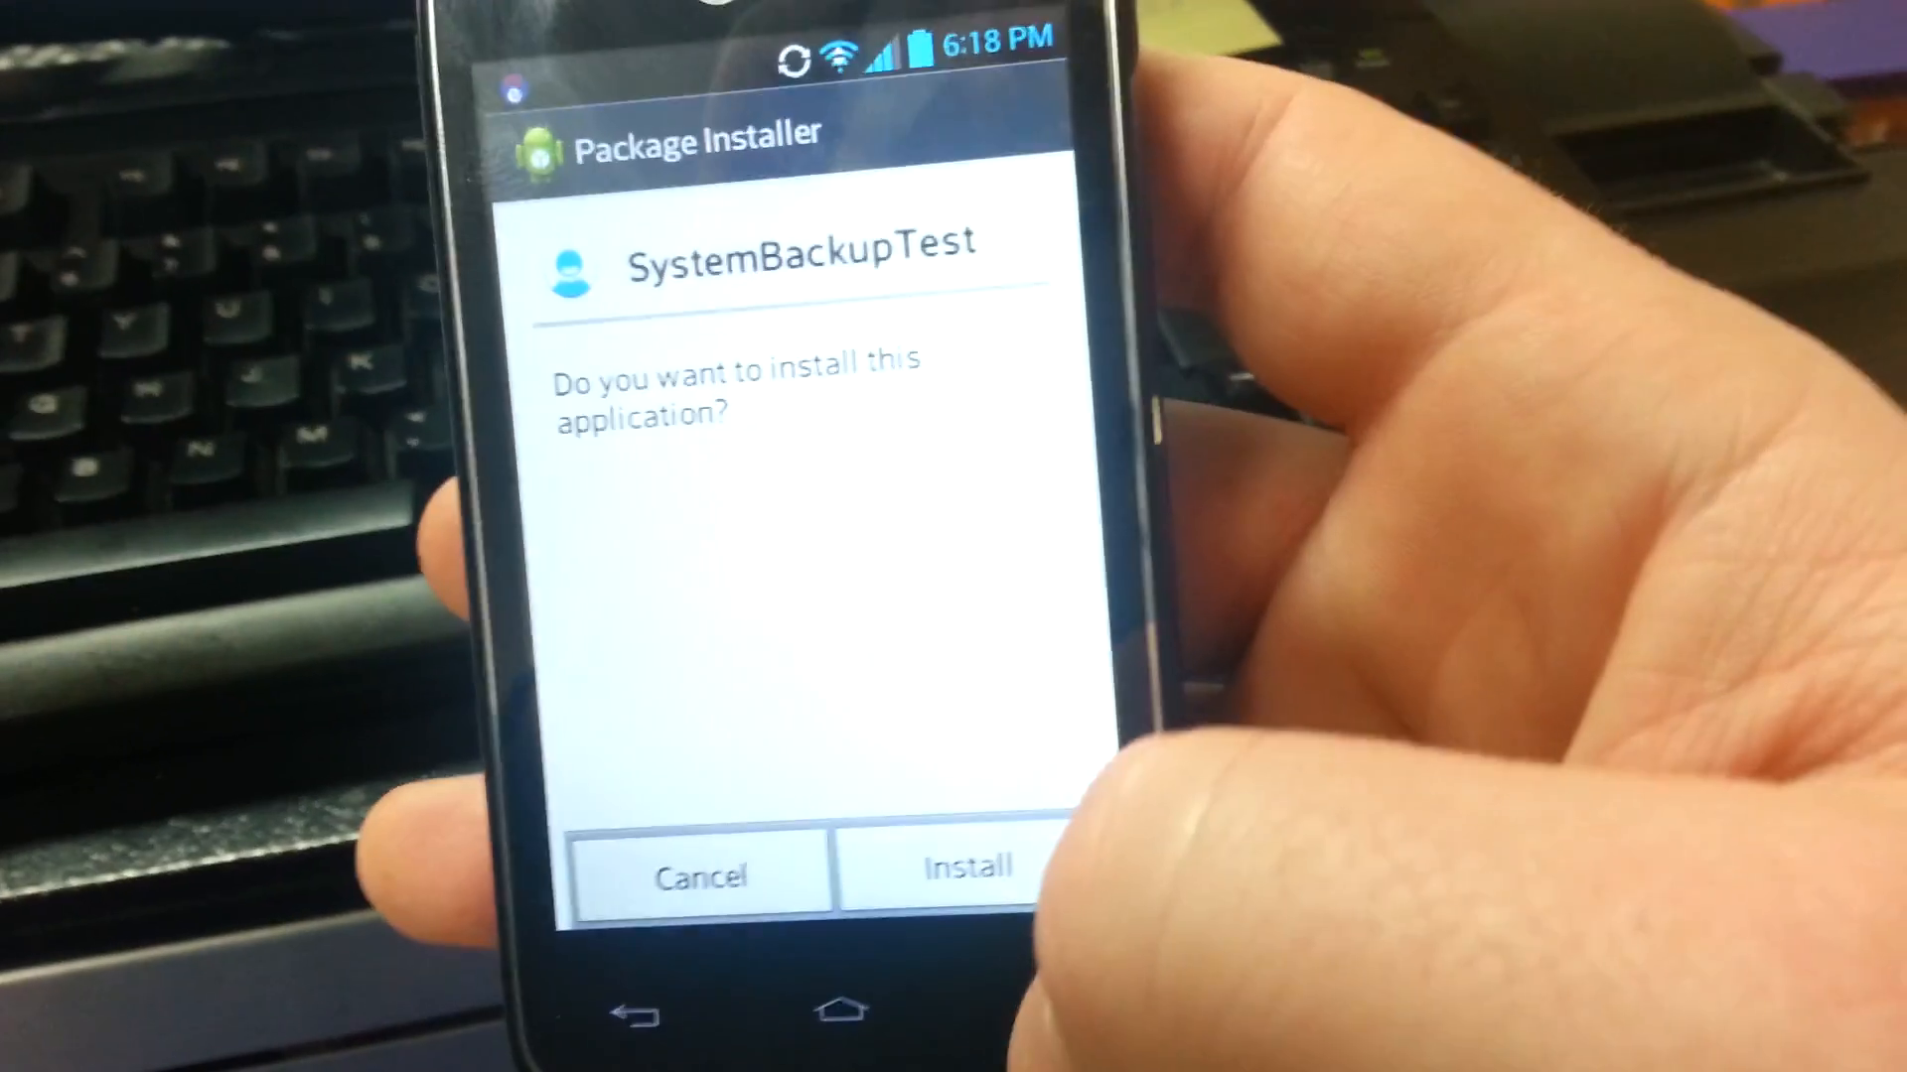
{"action": "left_click", "coordinate": [960, 868]}
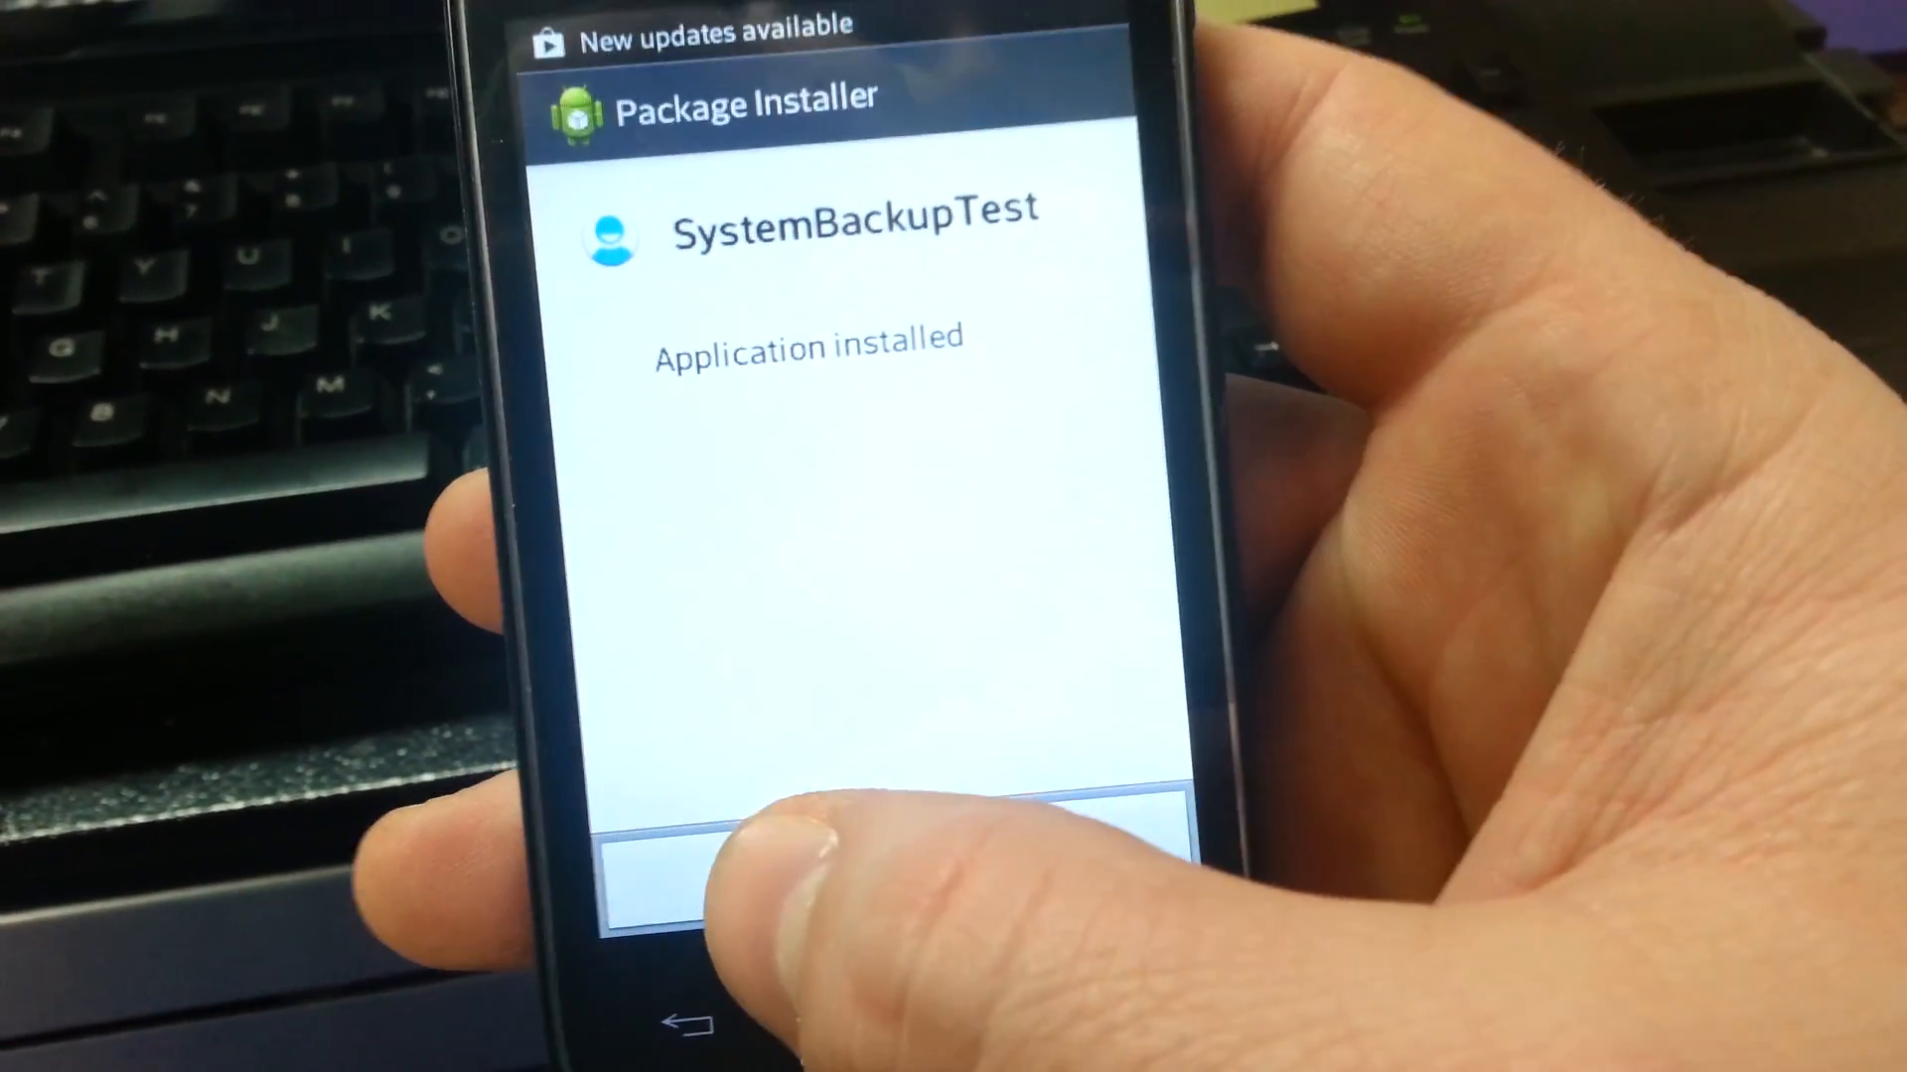
{"action": "left_click", "coordinate": [887, 857]}
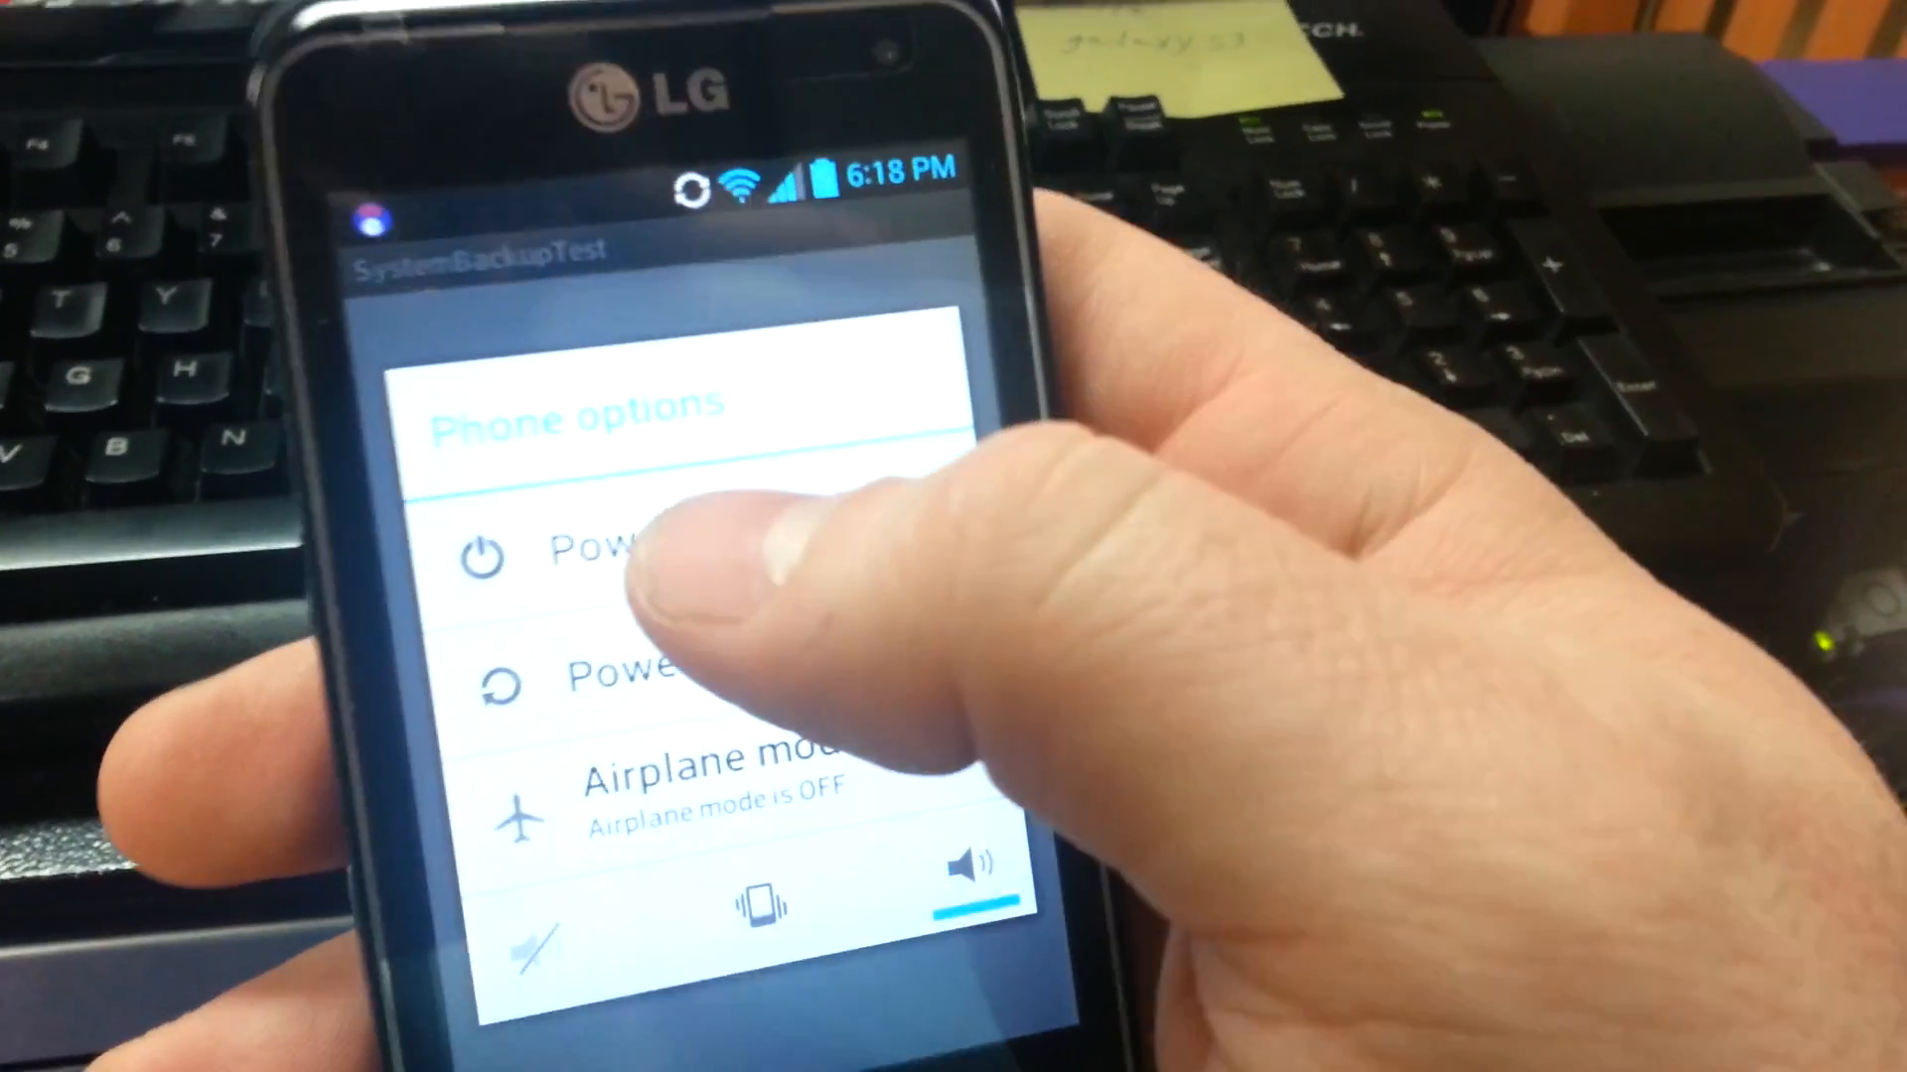
{"action": "left_click", "coordinate": [596, 553]}
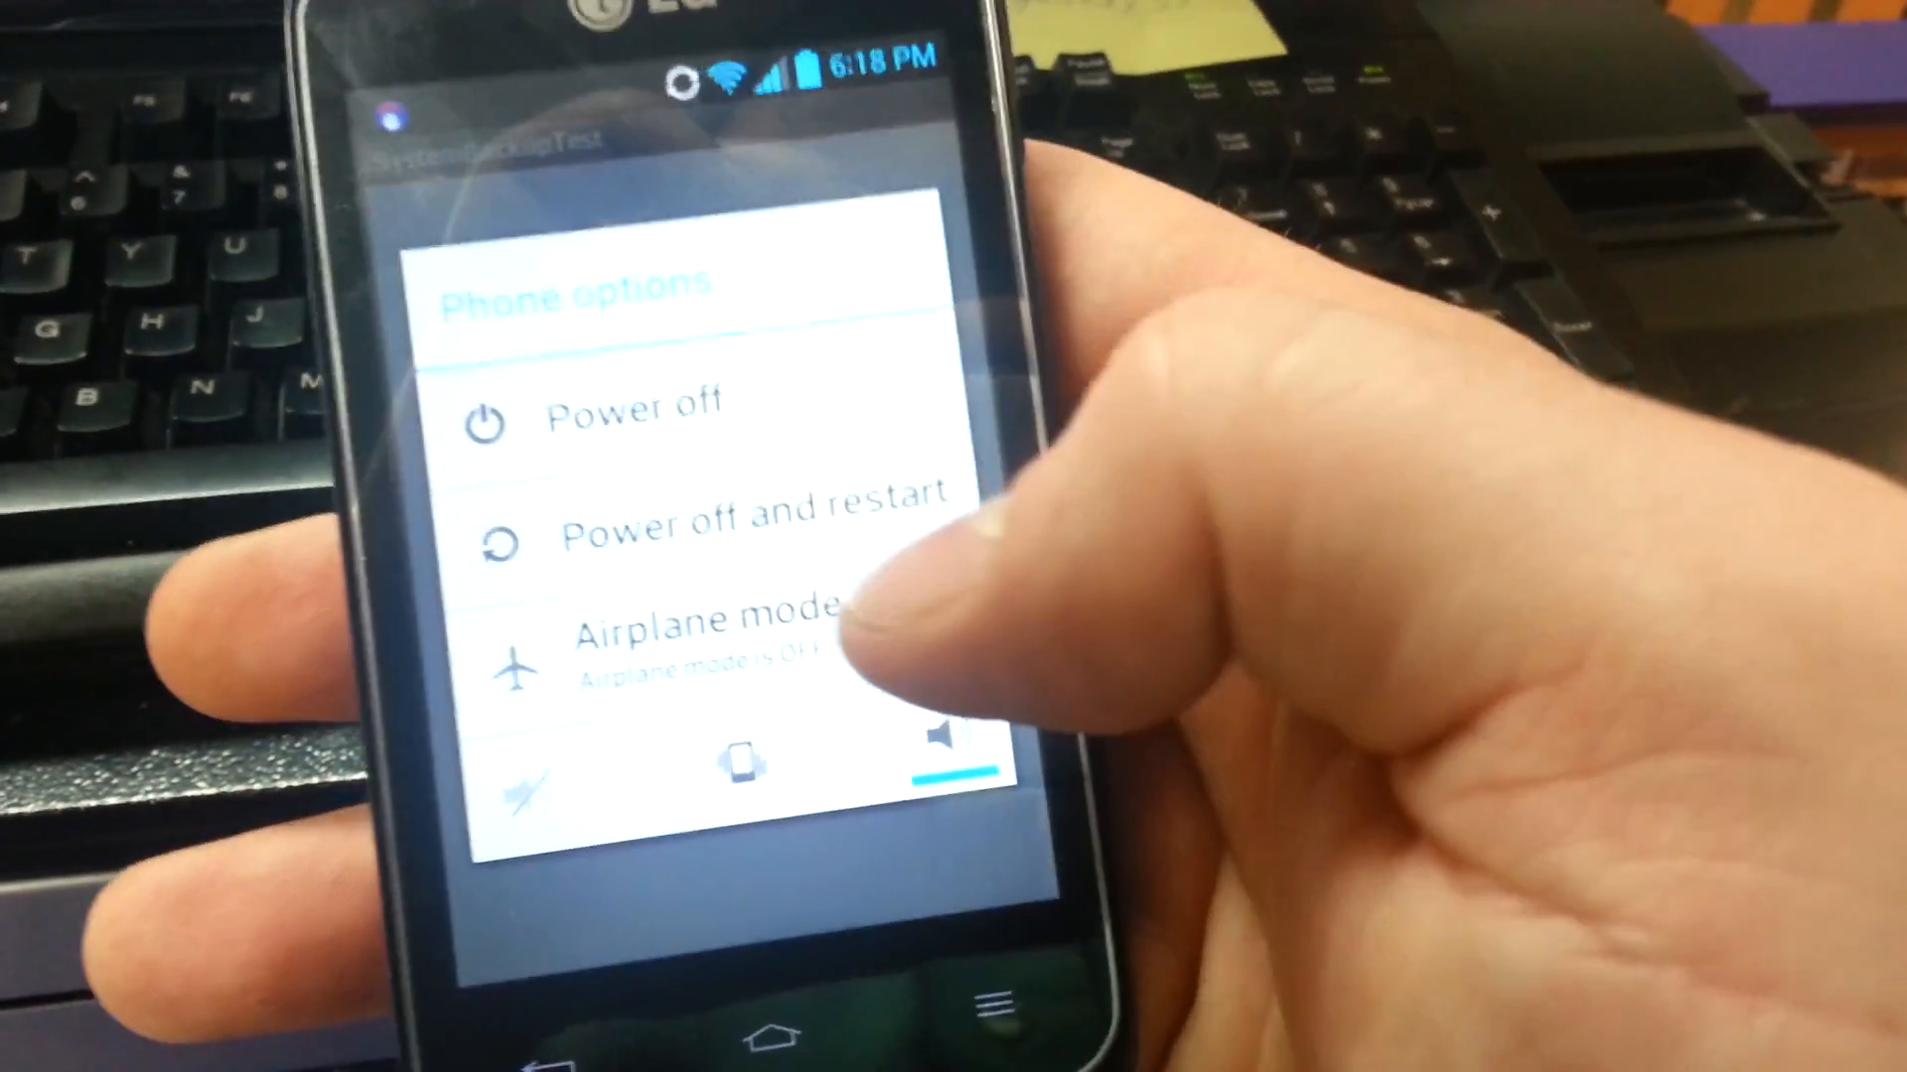
{"action": "left_click", "coordinate": [730, 535]}
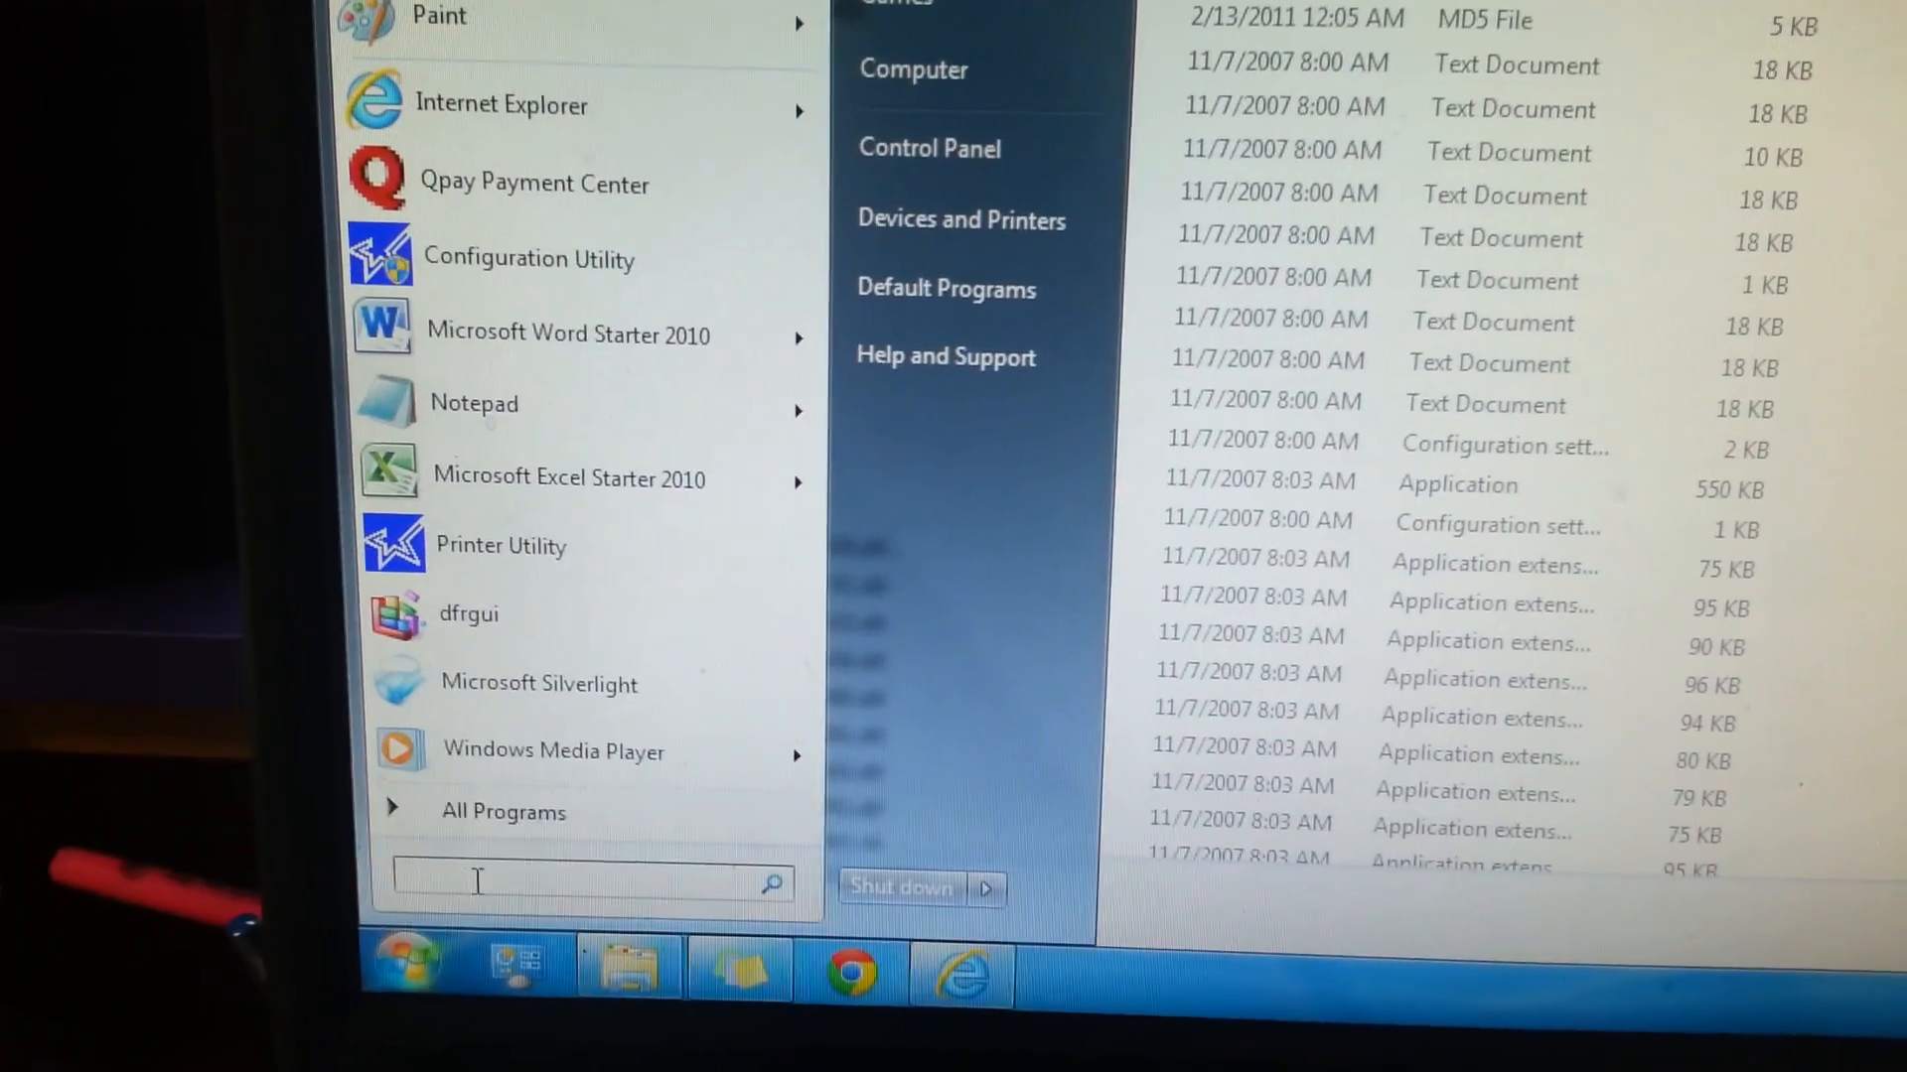
Launch cmd and run cd.. until the prompt reaches C:\
{"action": "type", "text": "cmd"}
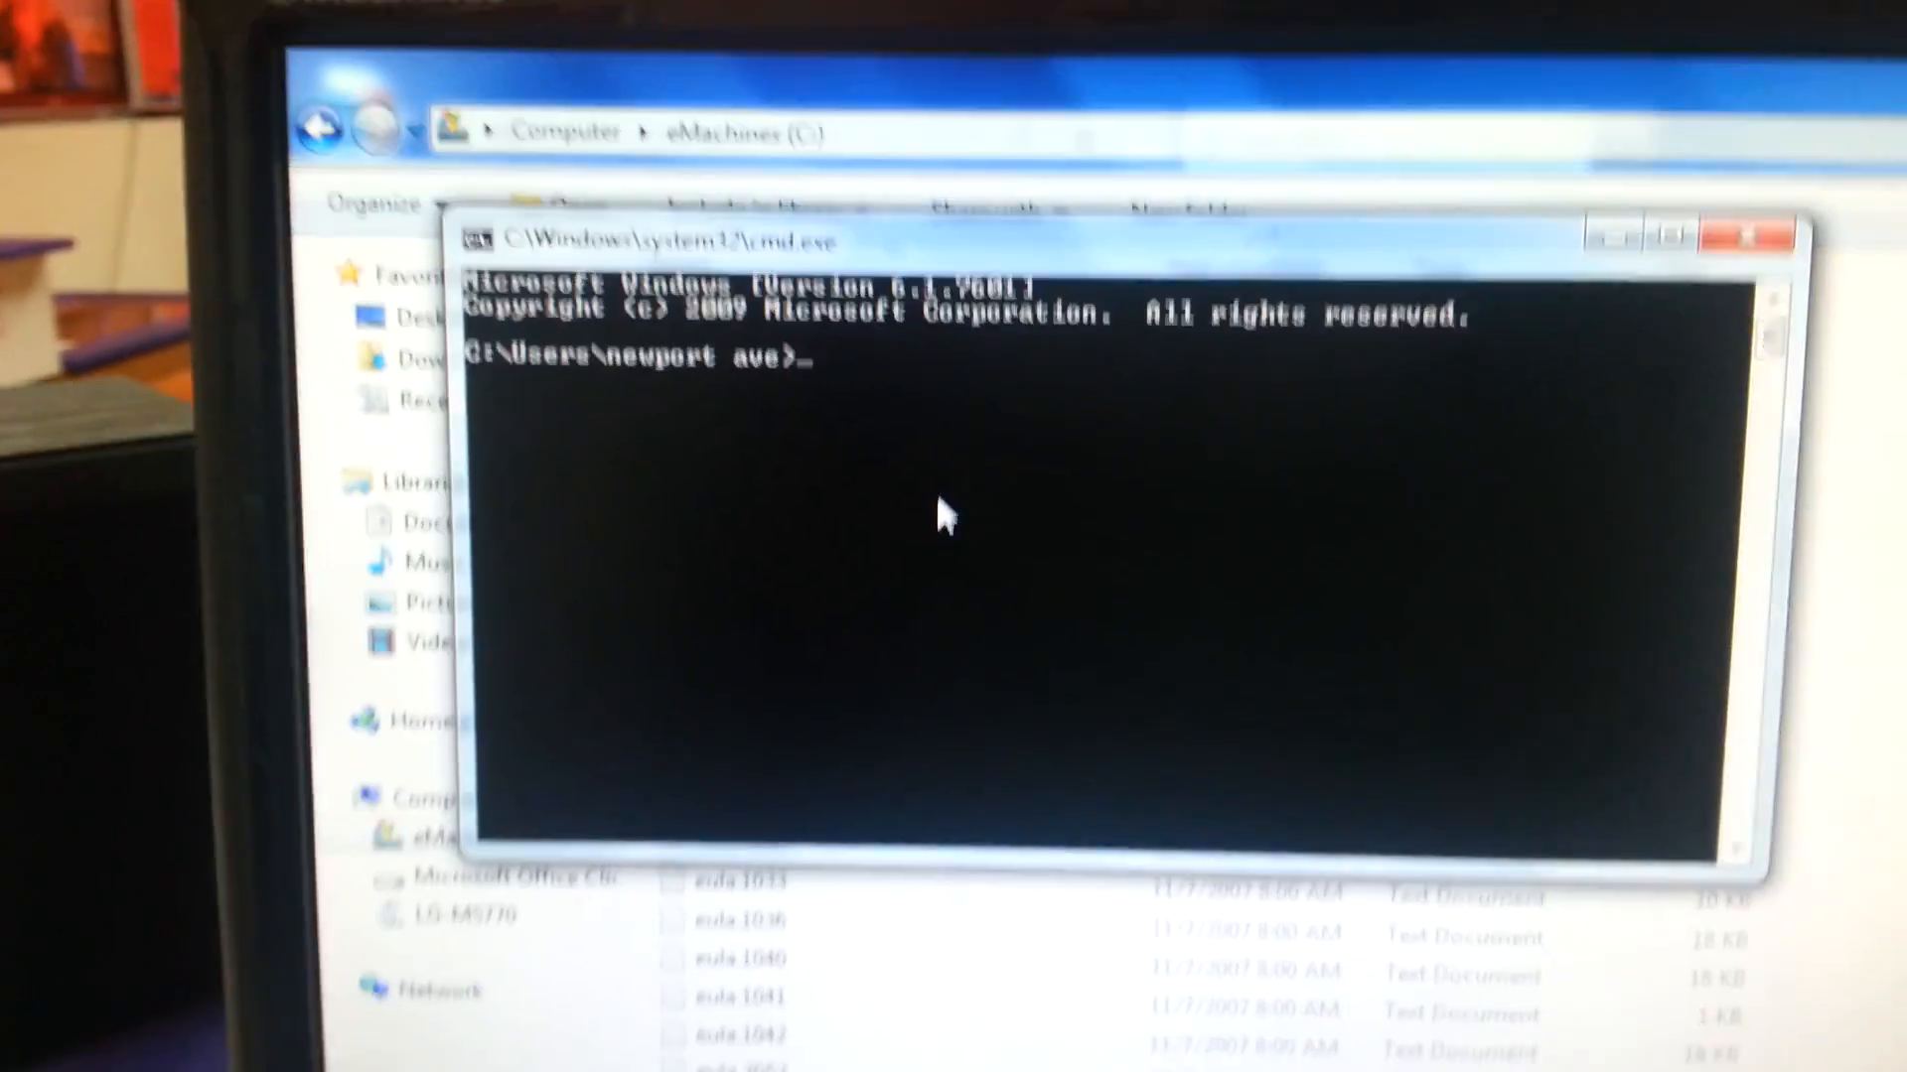
{"action": "type", "text": "ed"}
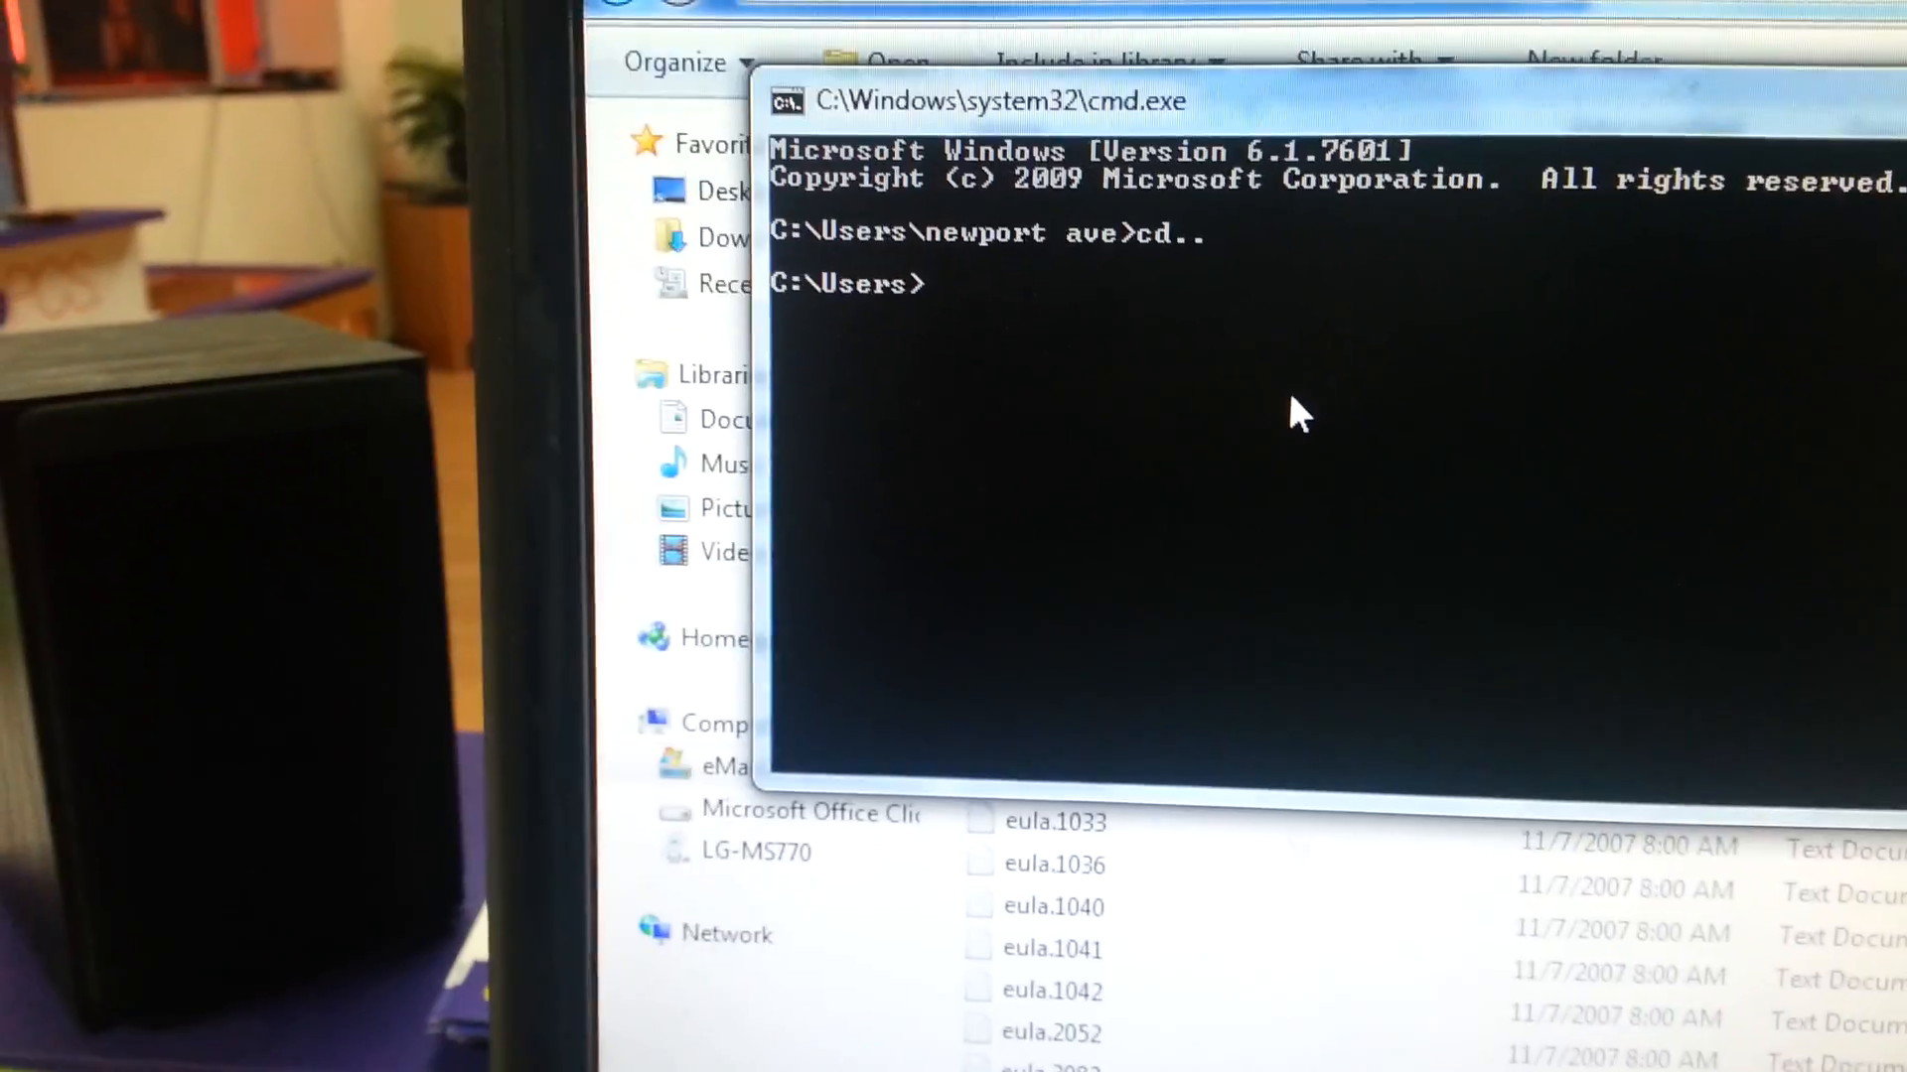
{"action": "type", "text": "cd.."}
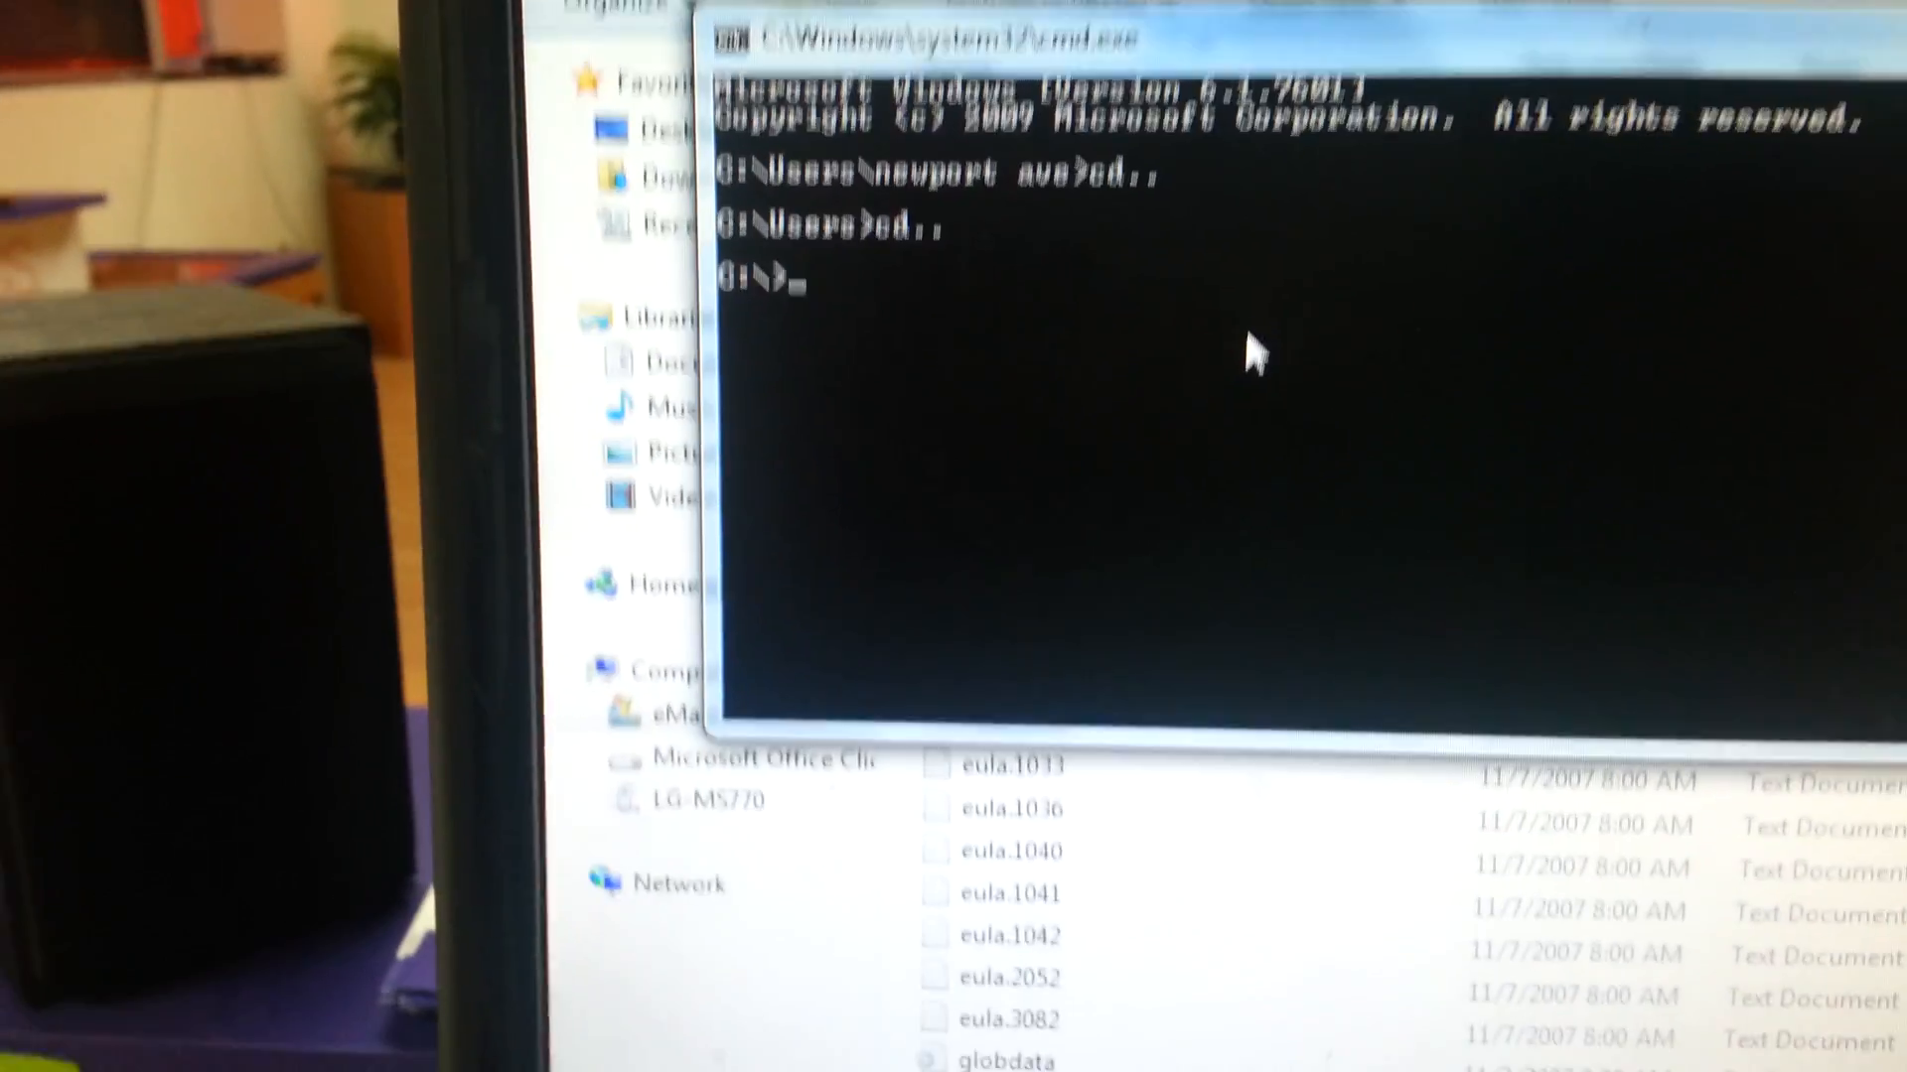
{"action": "type", "text": "cd"}
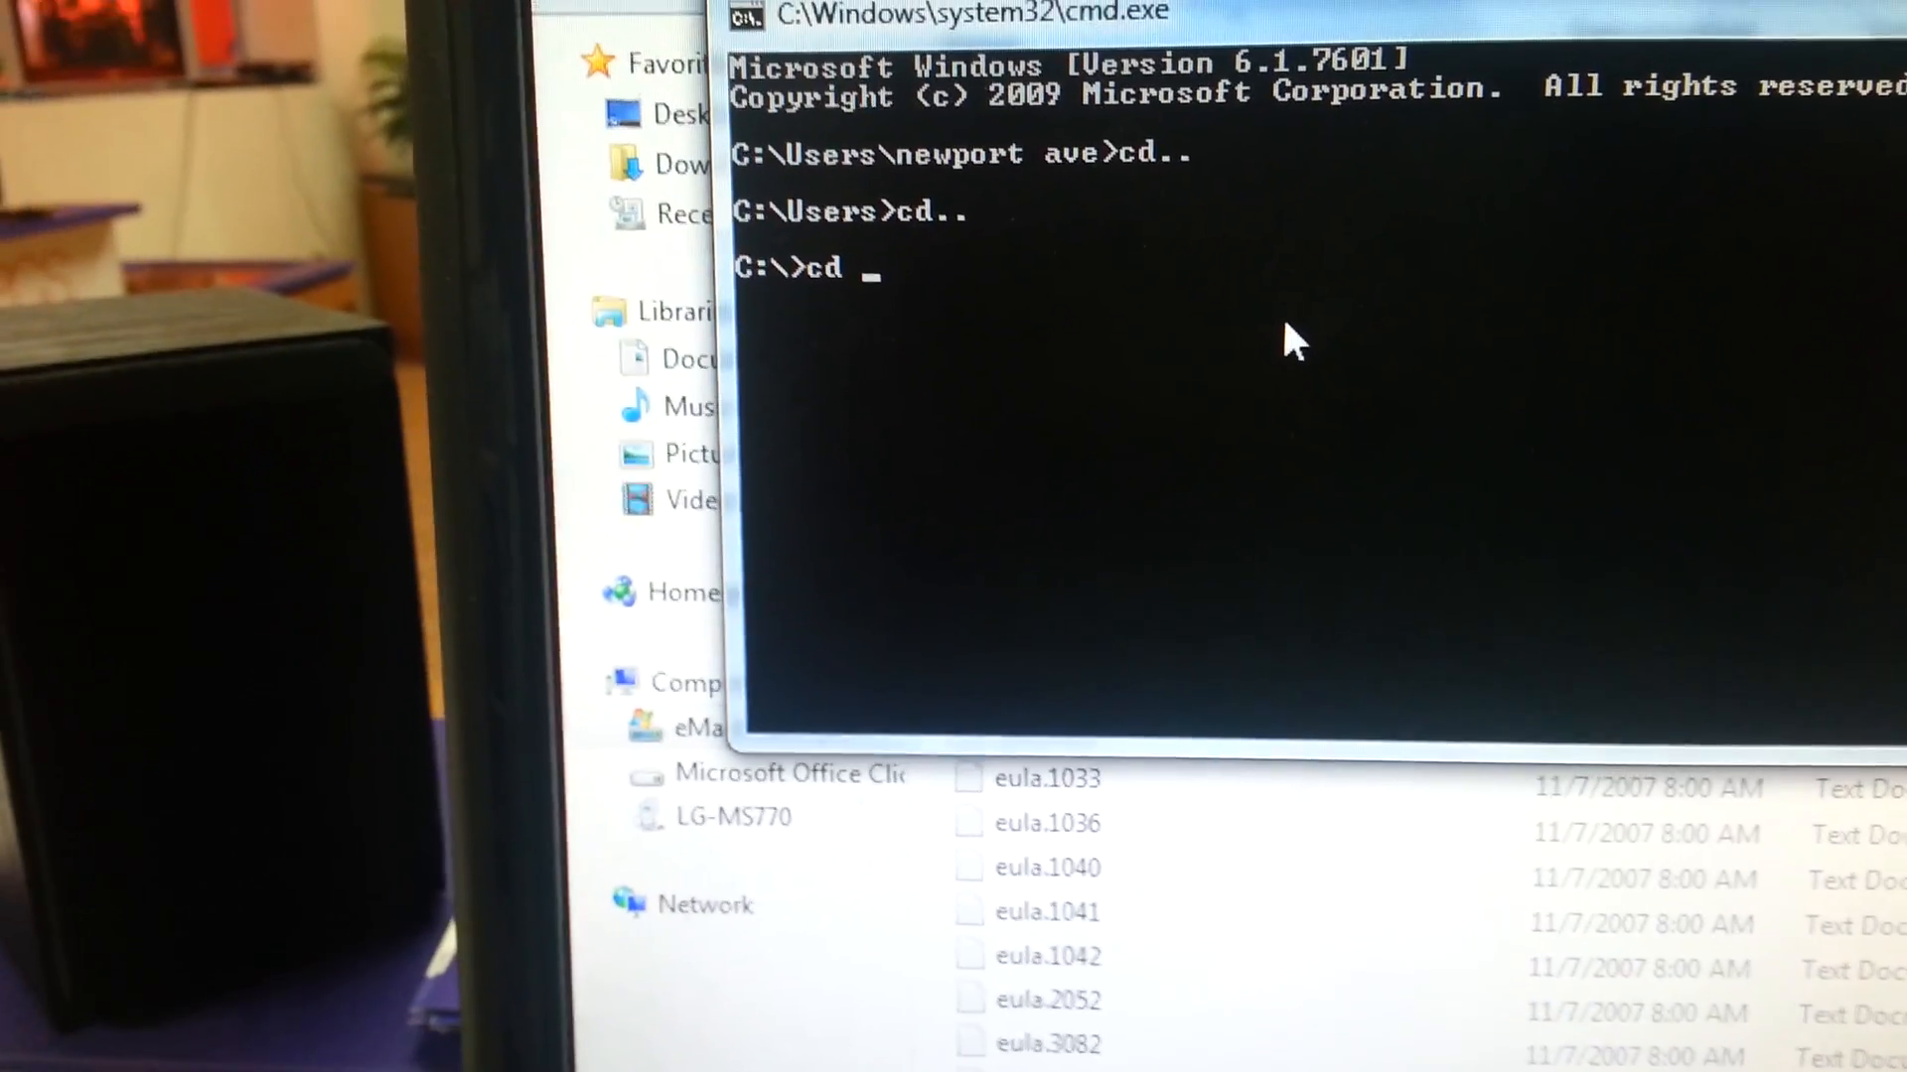
{"action": "type", "text": "o4"}
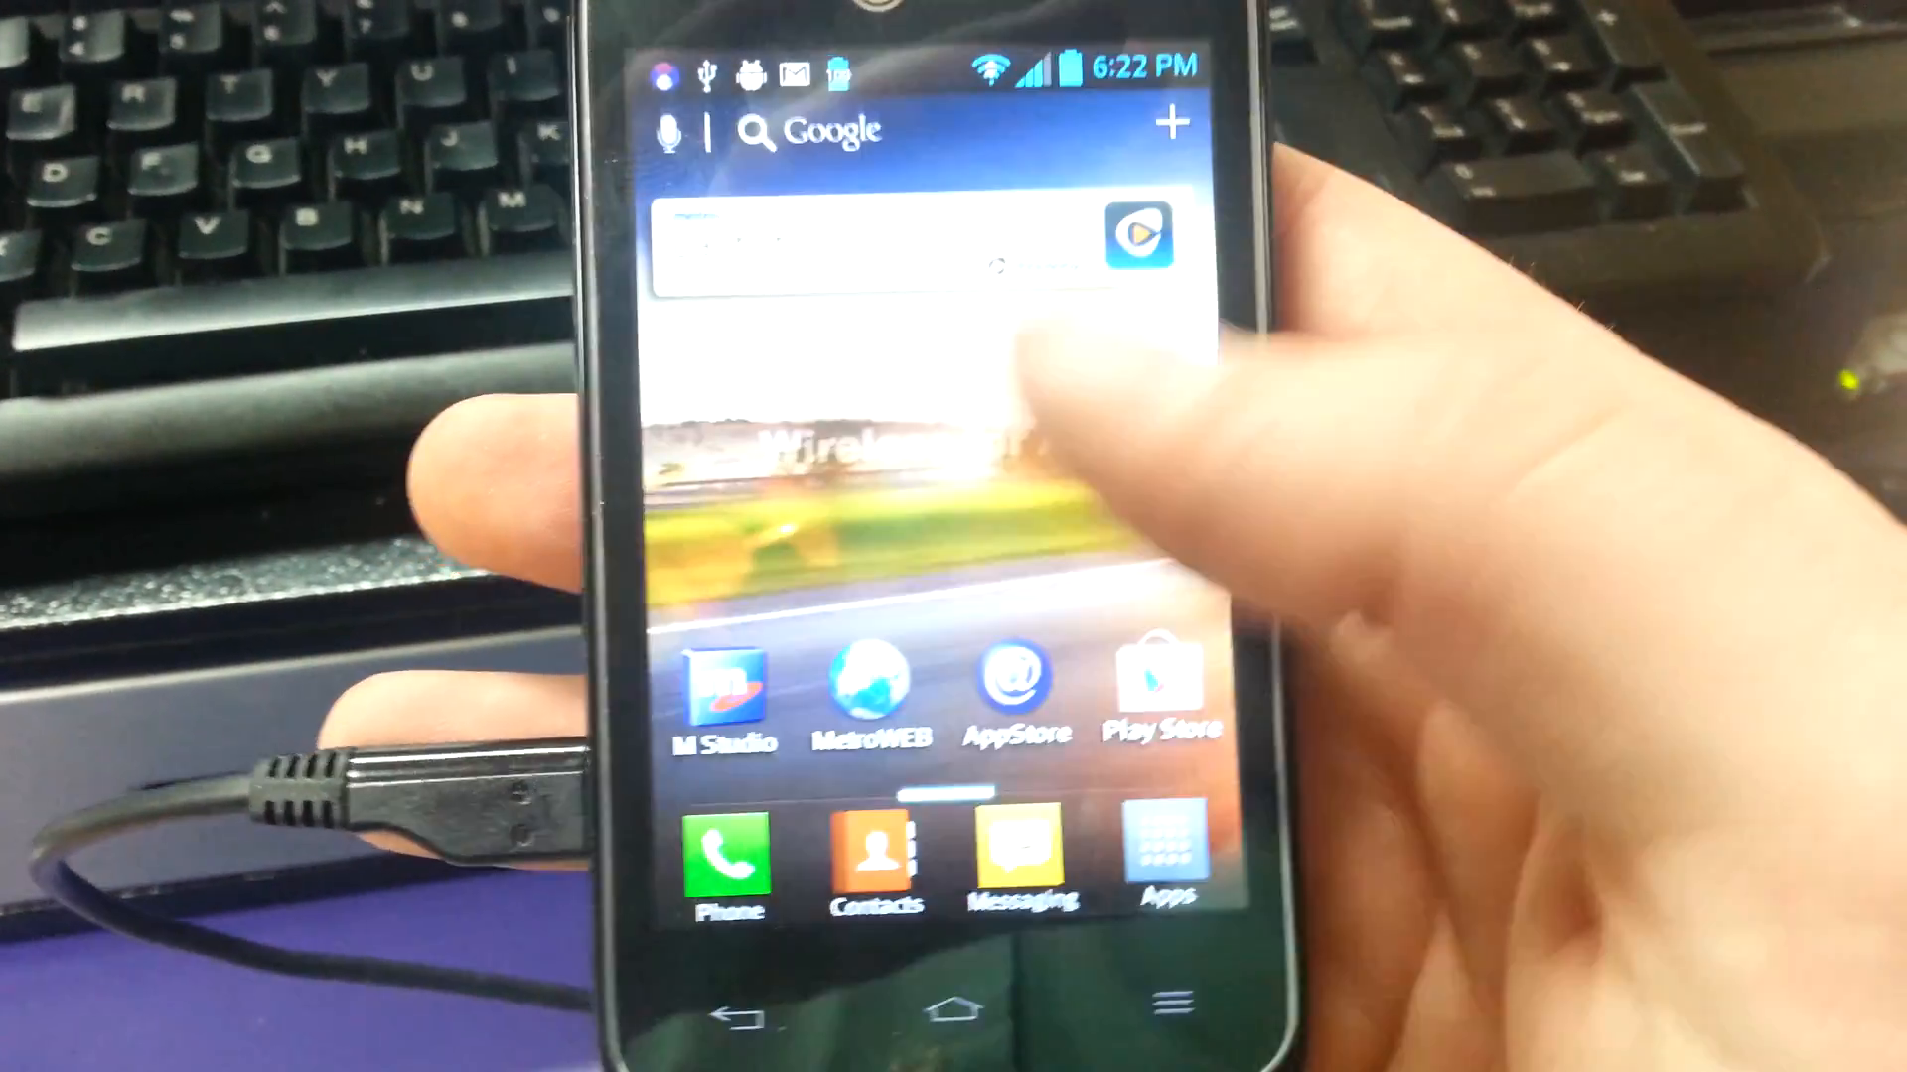
Launch Google Play from the LG phone's home screen icon
{"action": "left_click", "coordinate": [1160, 693]}
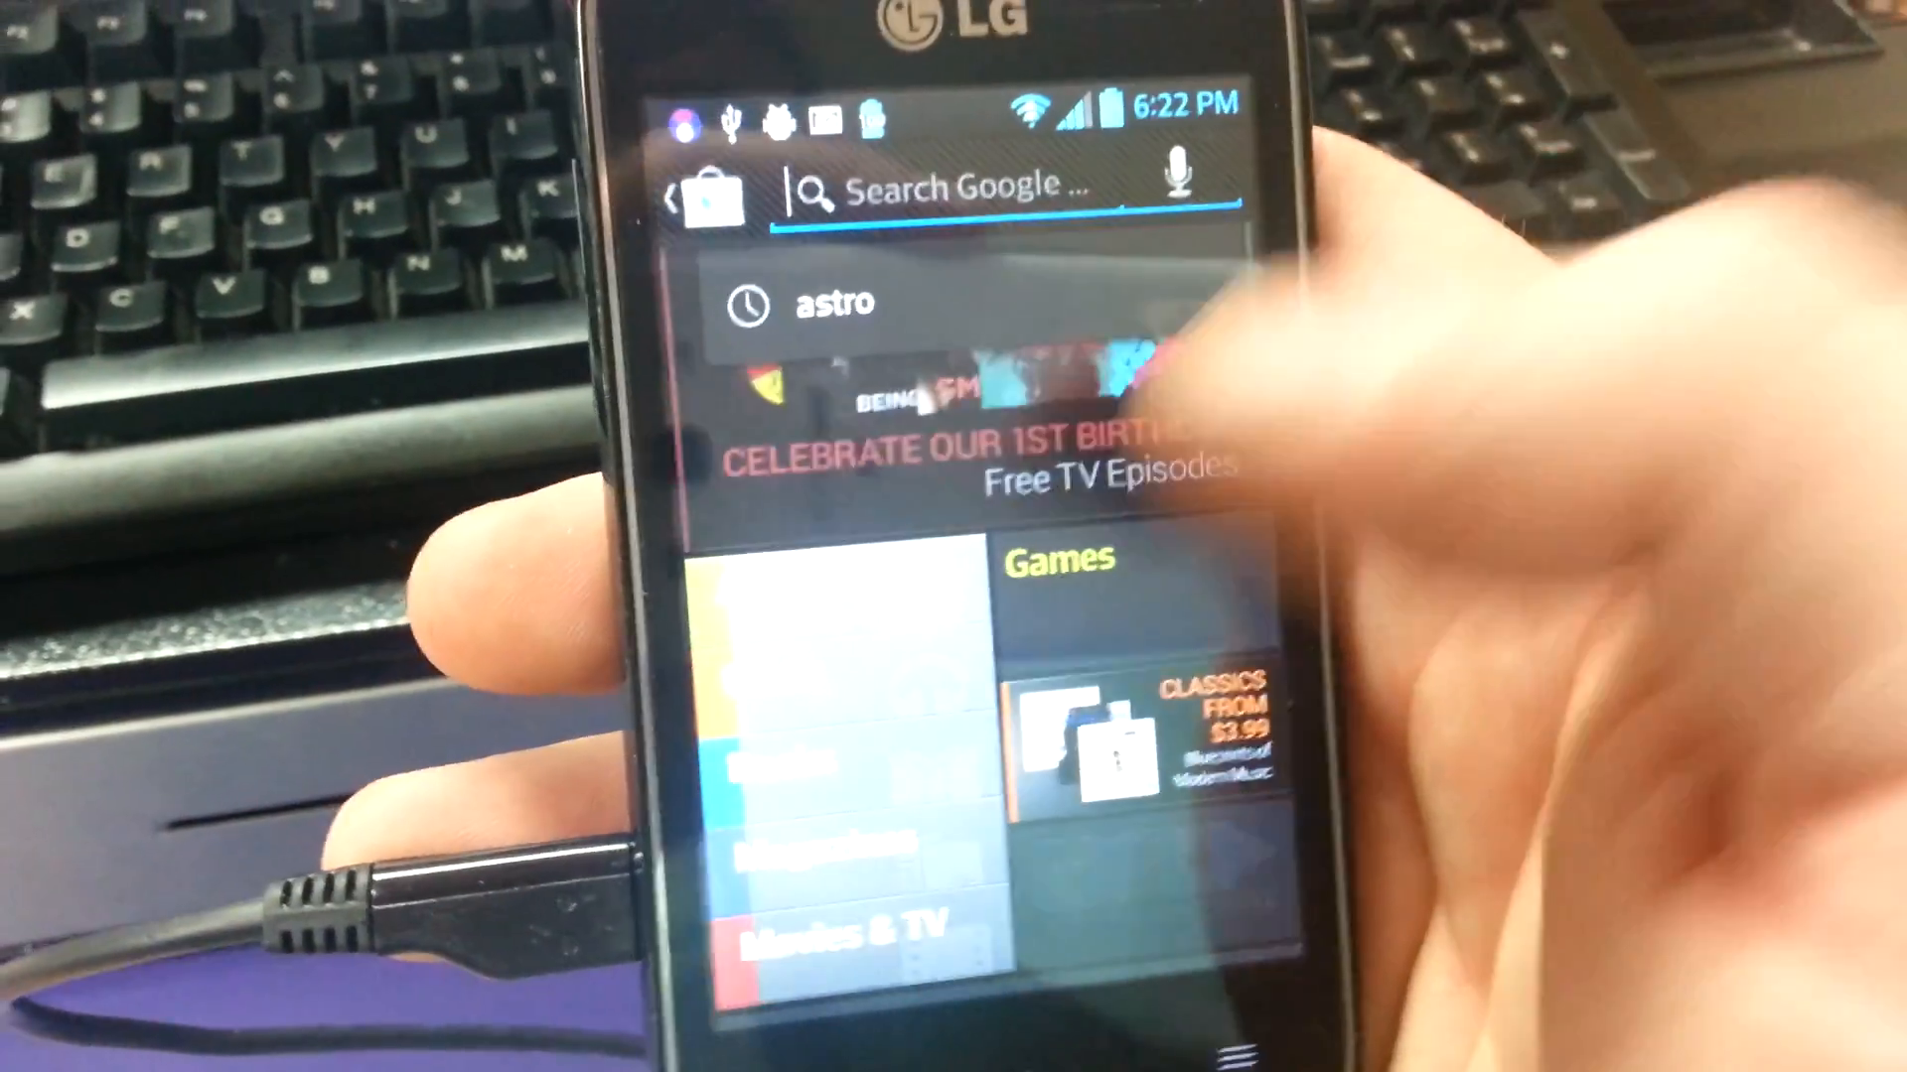
Search for Root Checker, install it and accept its permissions to download
{"action": "left_click", "coordinate": [974, 192]}
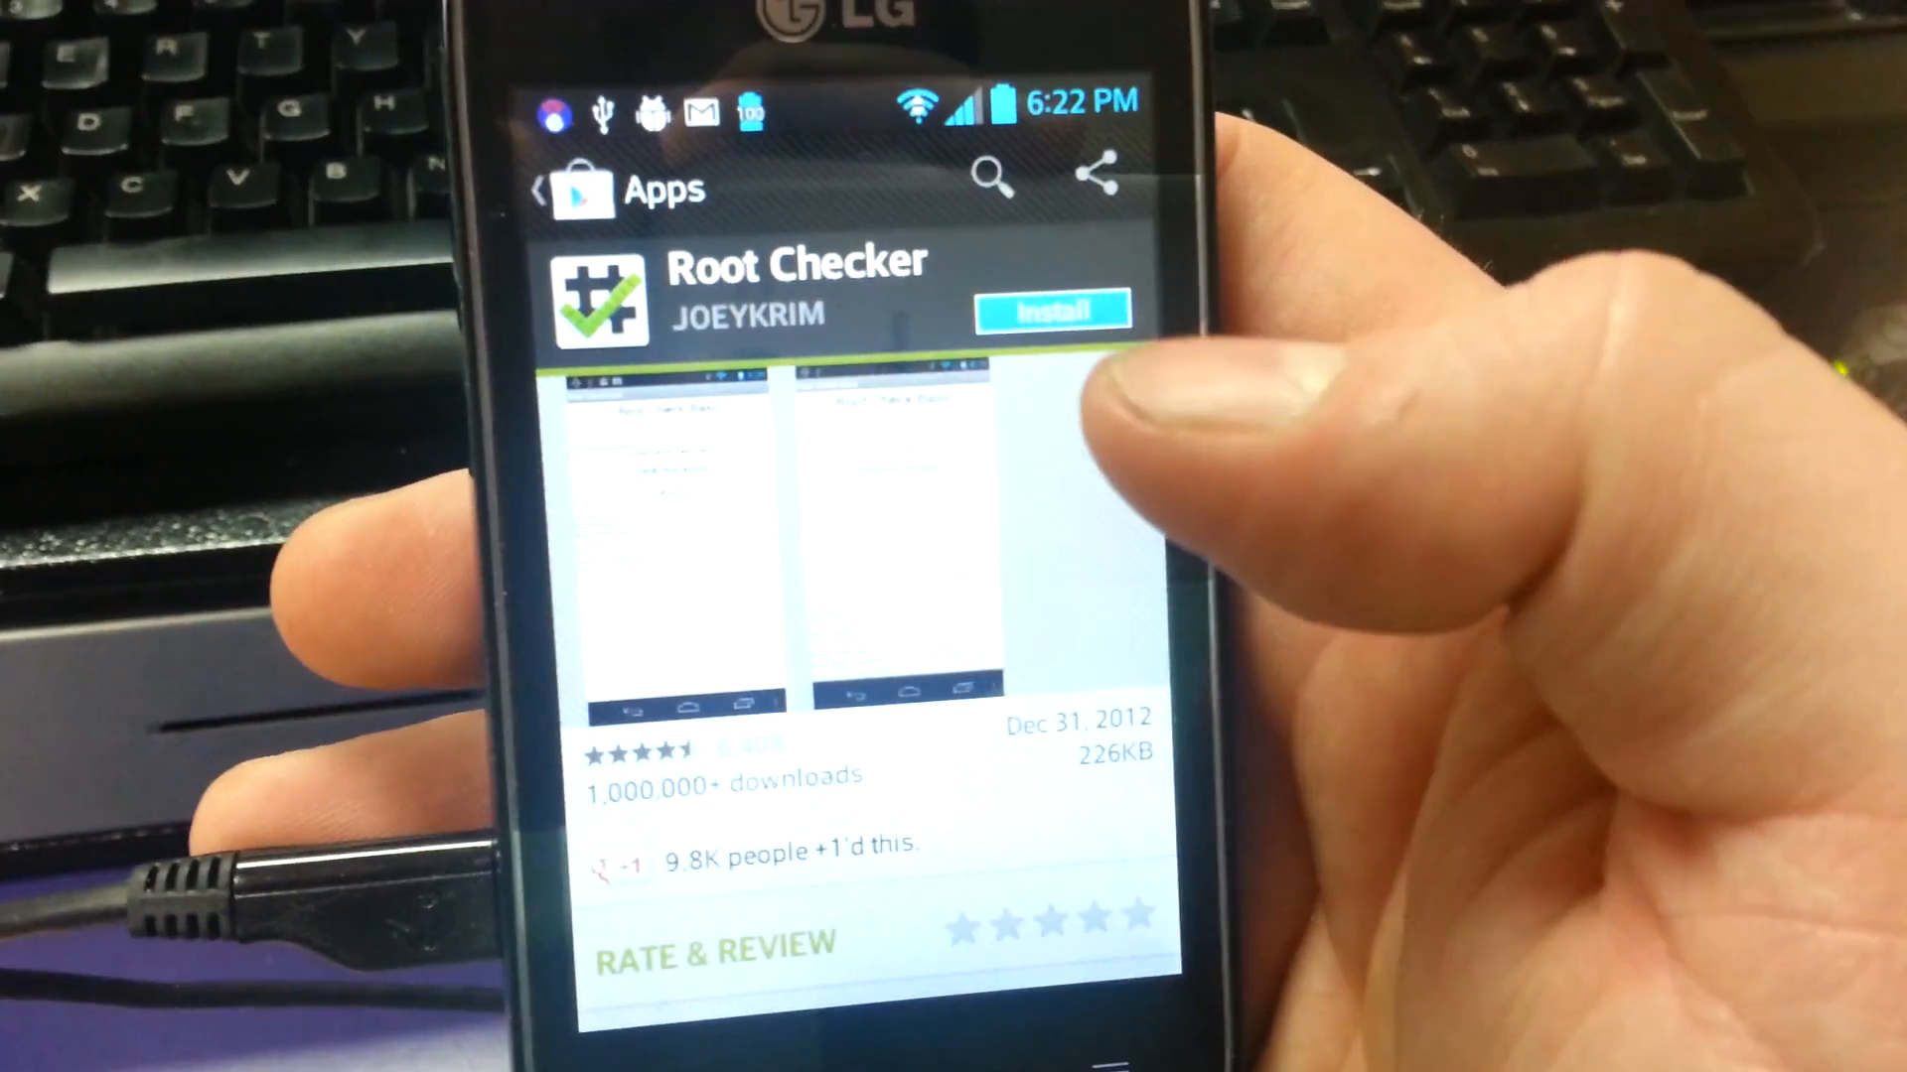
{"action": "left_click", "coordinate": [1051, 309]}
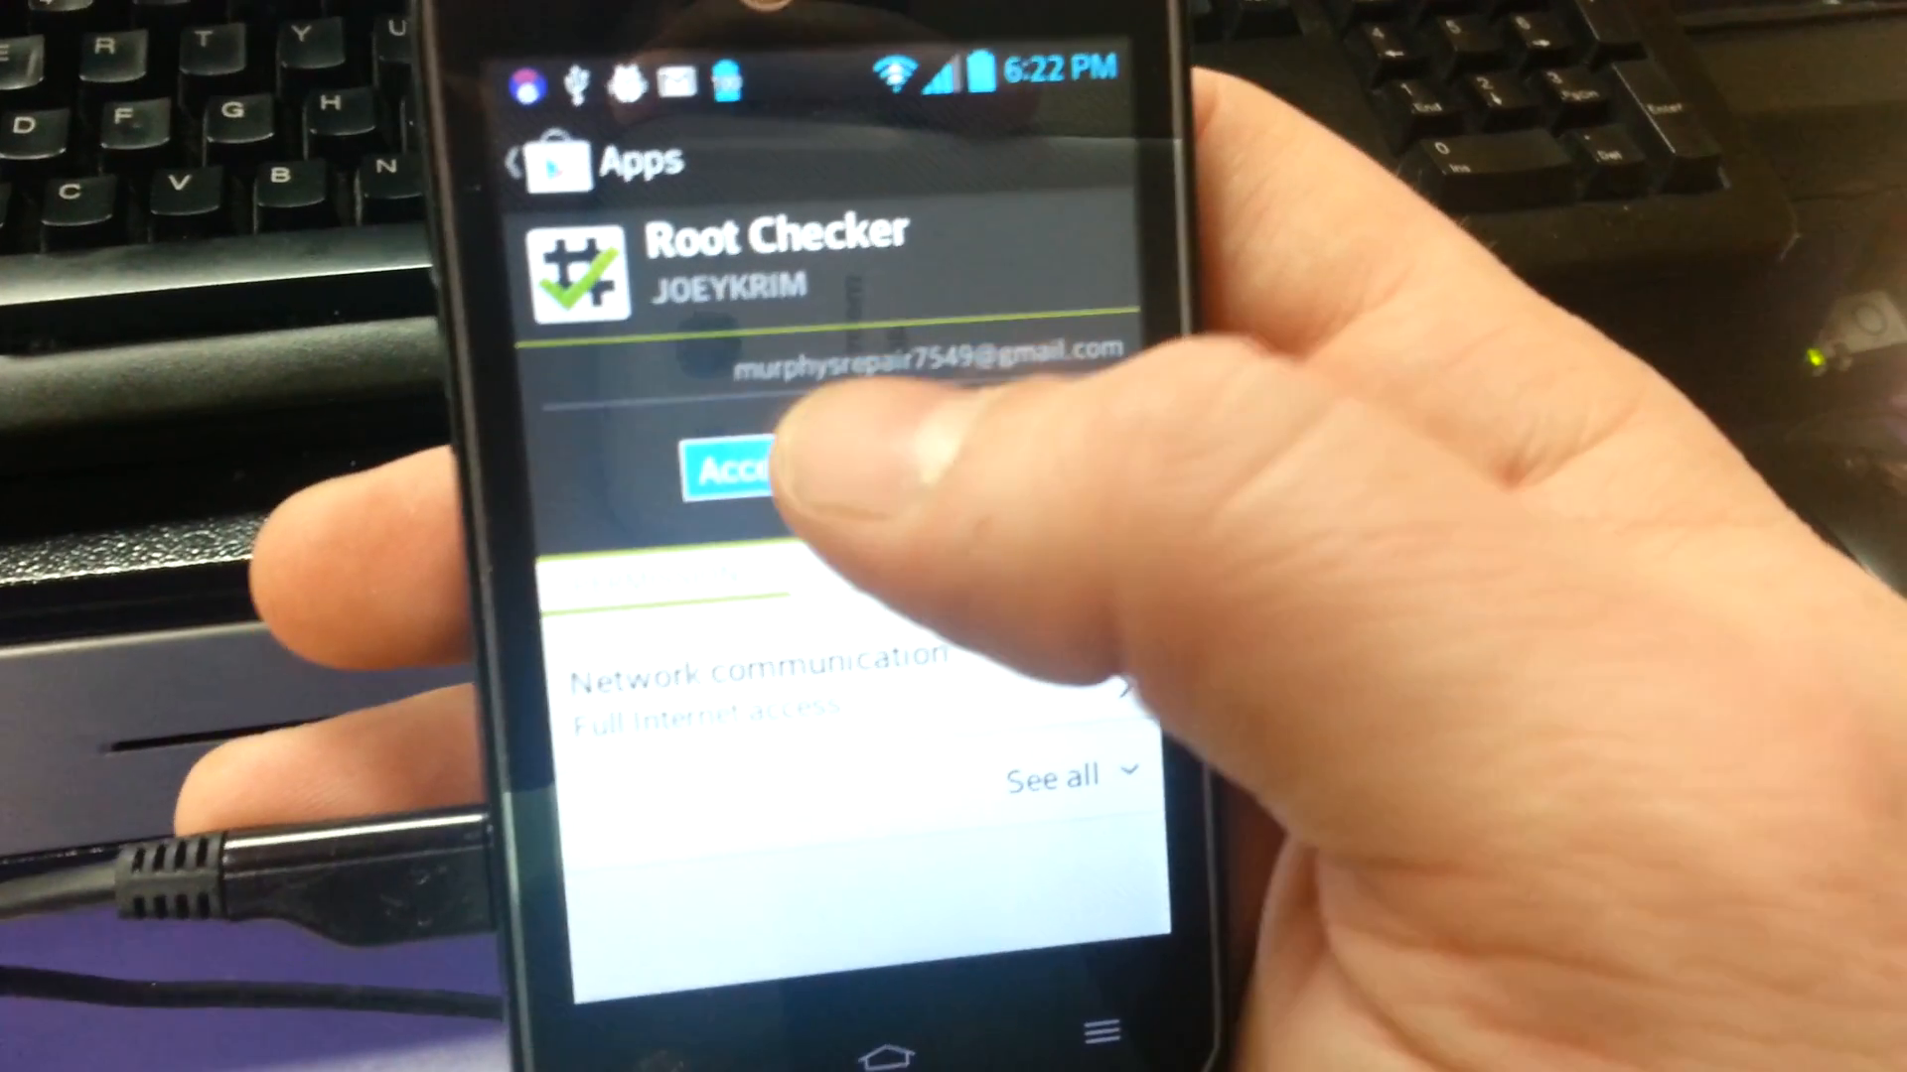
{"action": "left_click", "coordinate": [730, 470]}
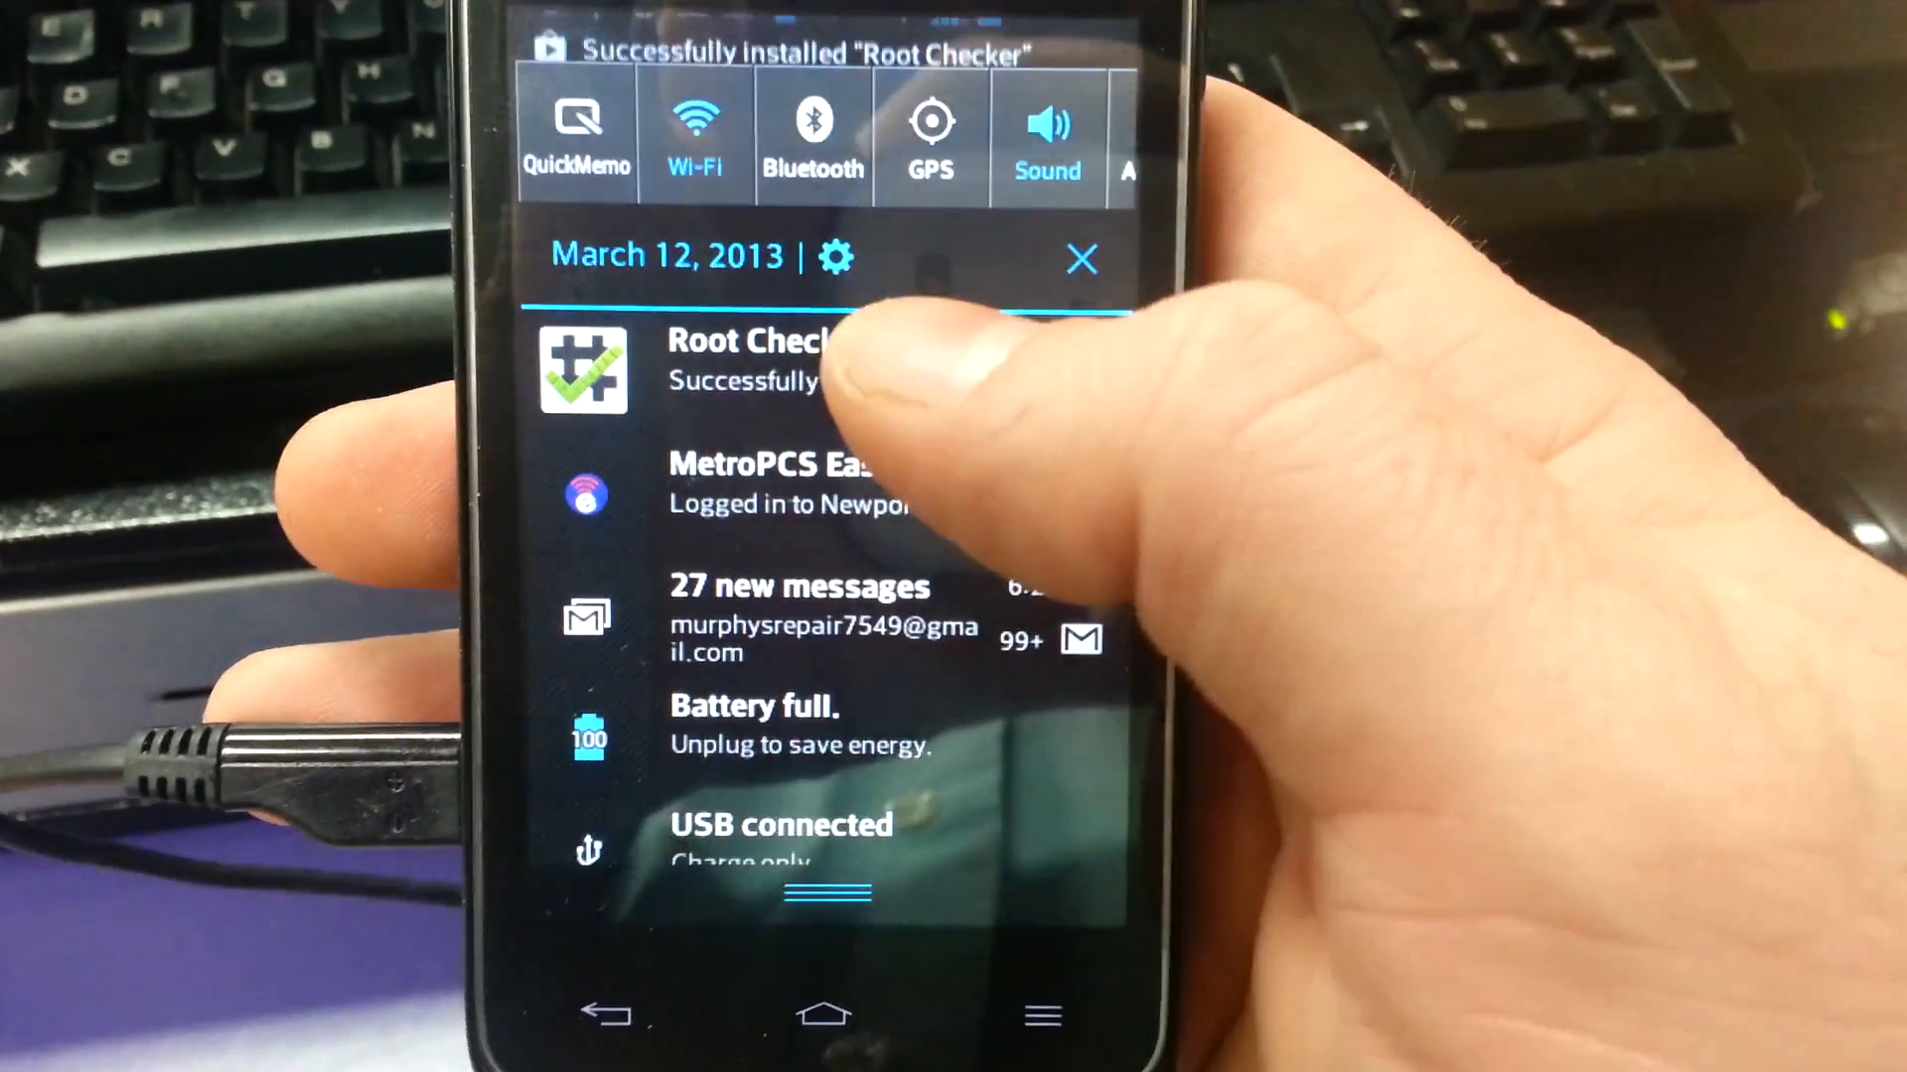
Open Root Checker, dismiss the version notes, verify root access and grant superuser
{"action": "left_click", "coordinate": [754, 364]}
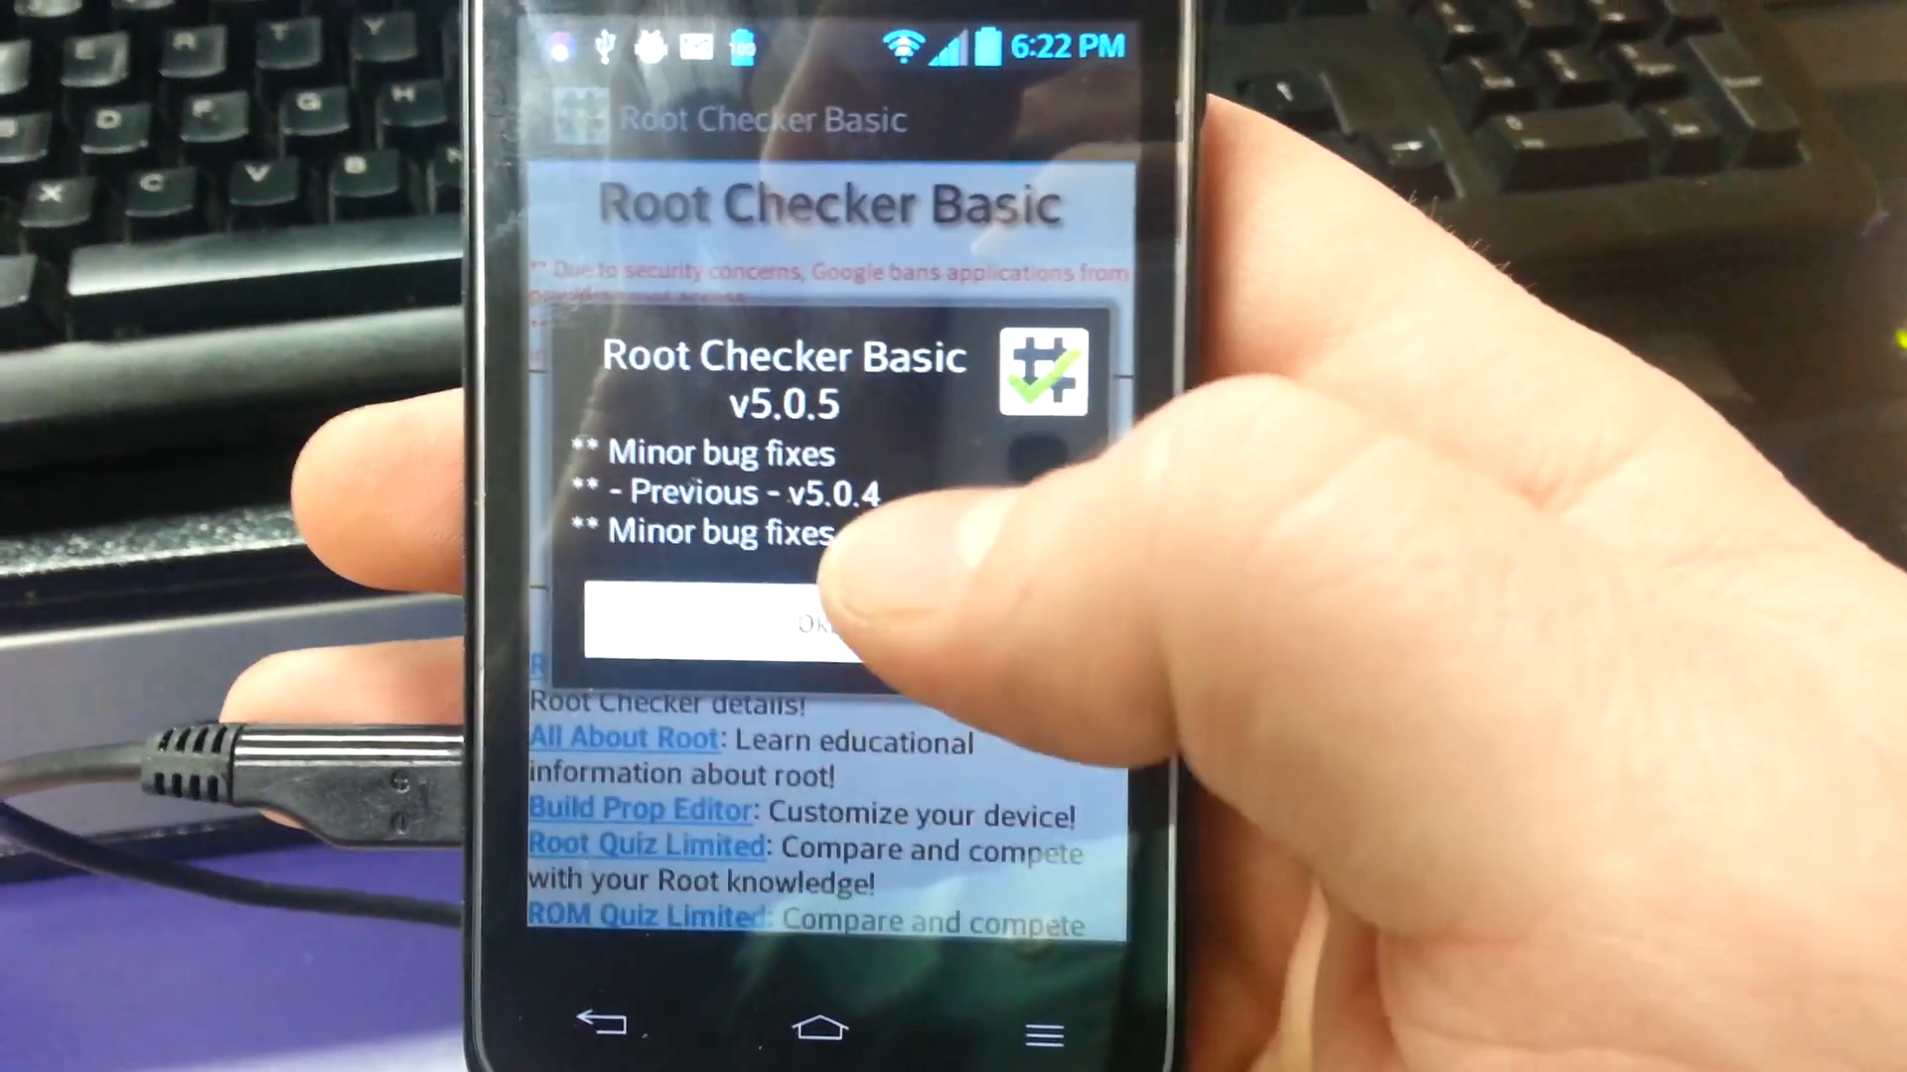
{"action": "left_click", "coordinate": [791, 627]}
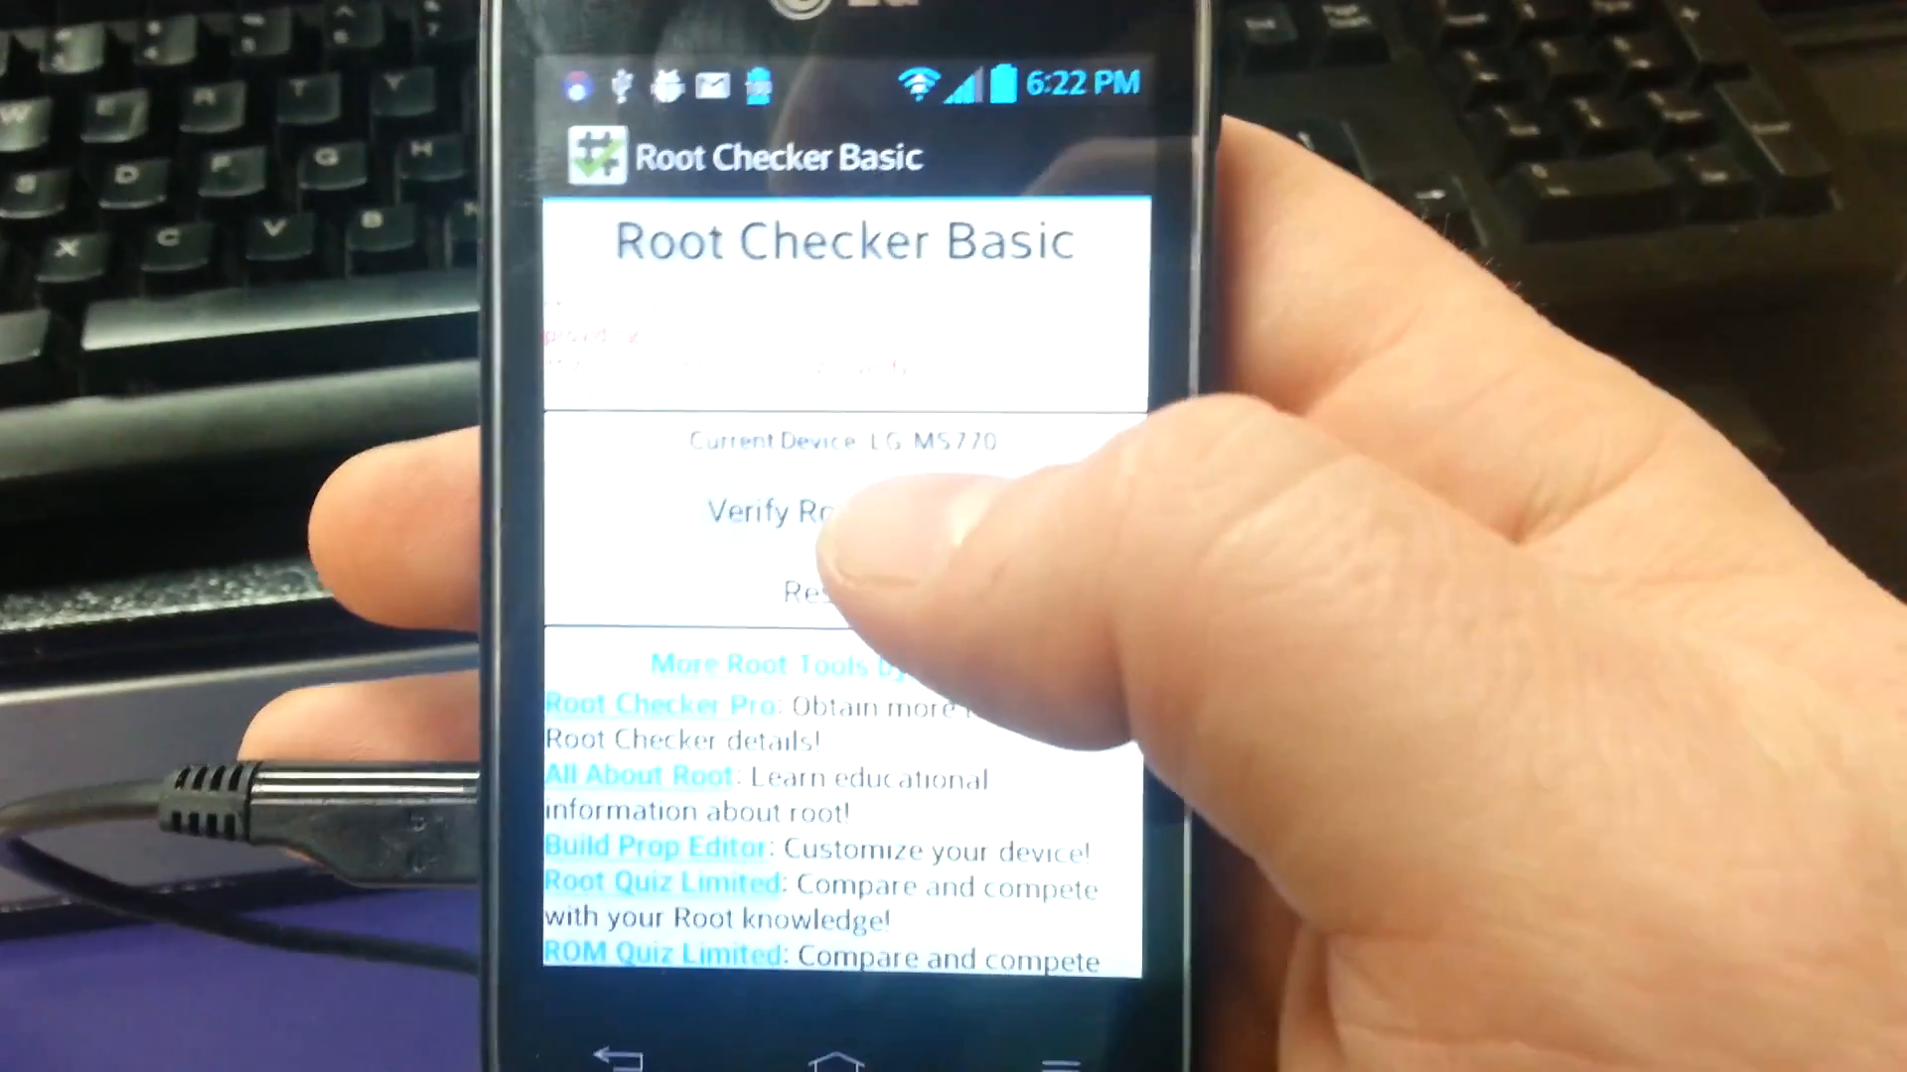
{"action": "left_click", "coordinate": [791, 510]}
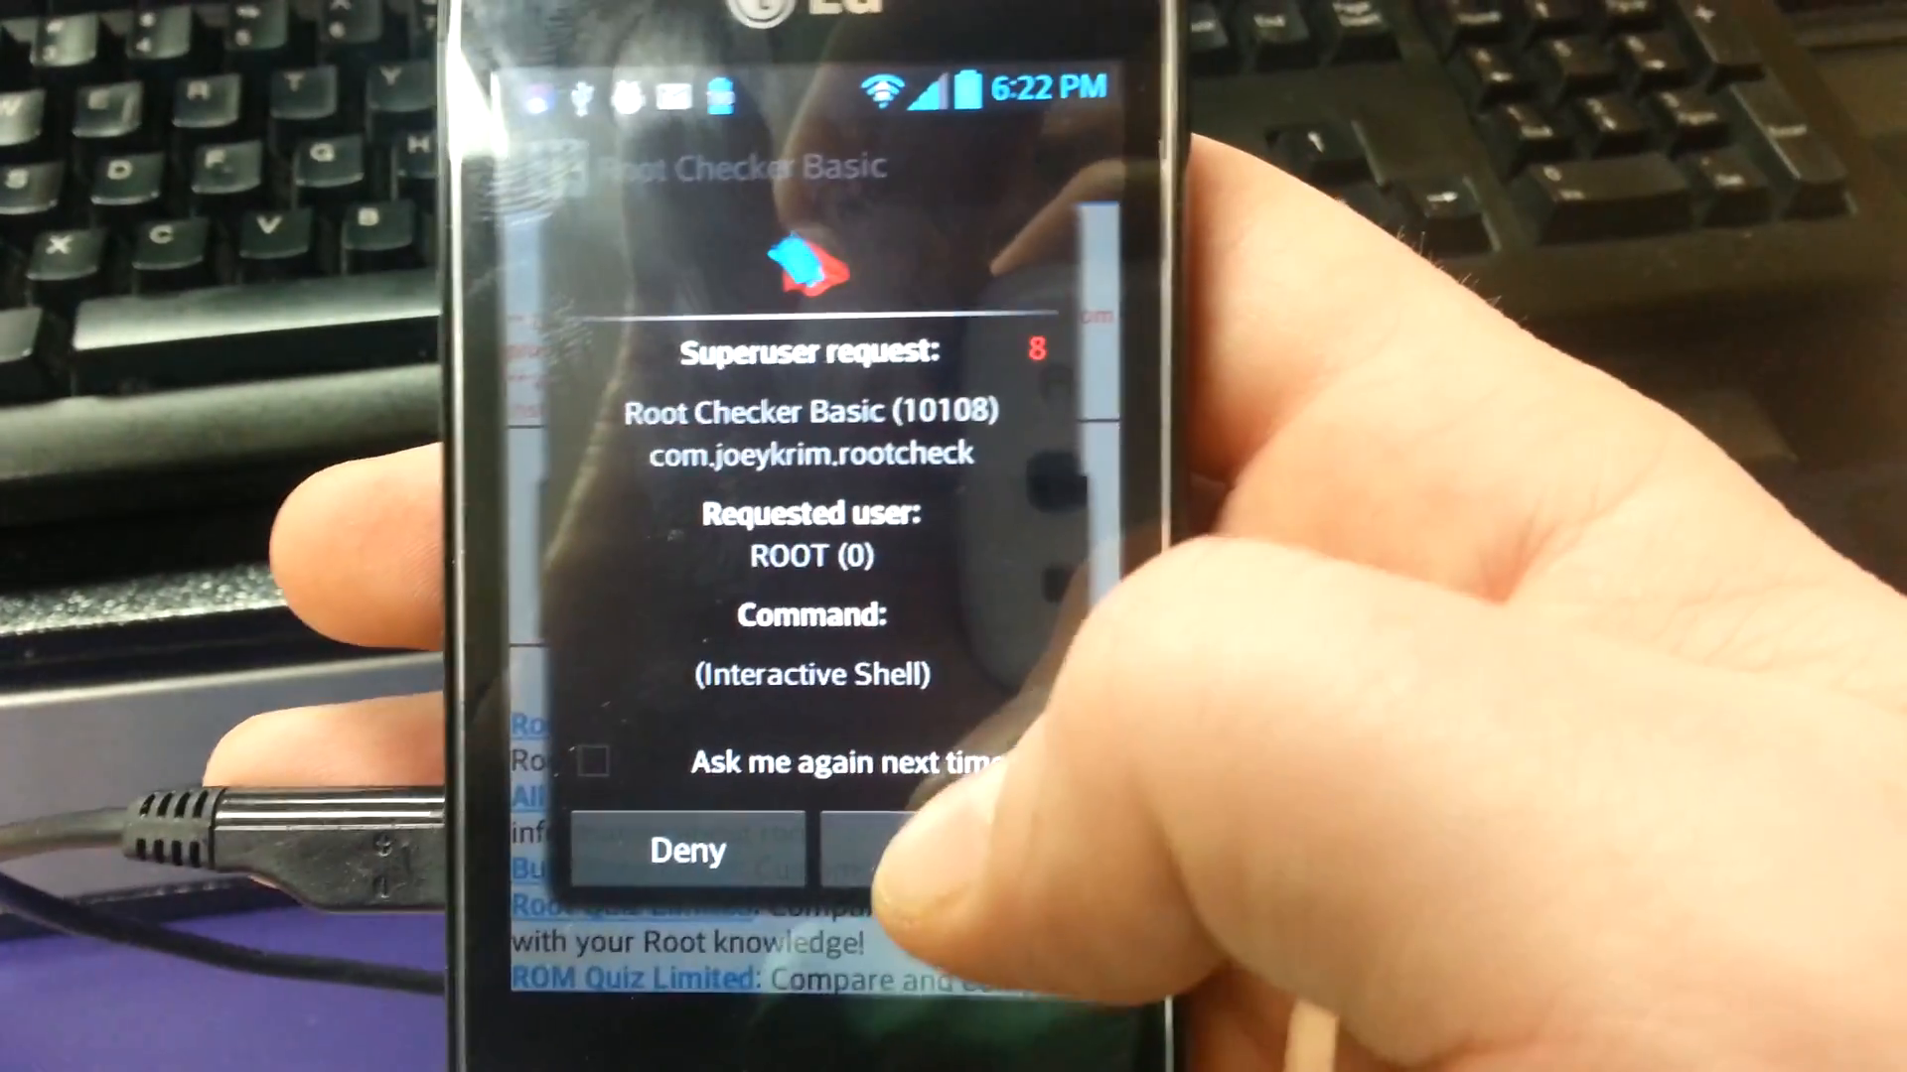
{"action": "left_click", "coordinate": [912, 849]}
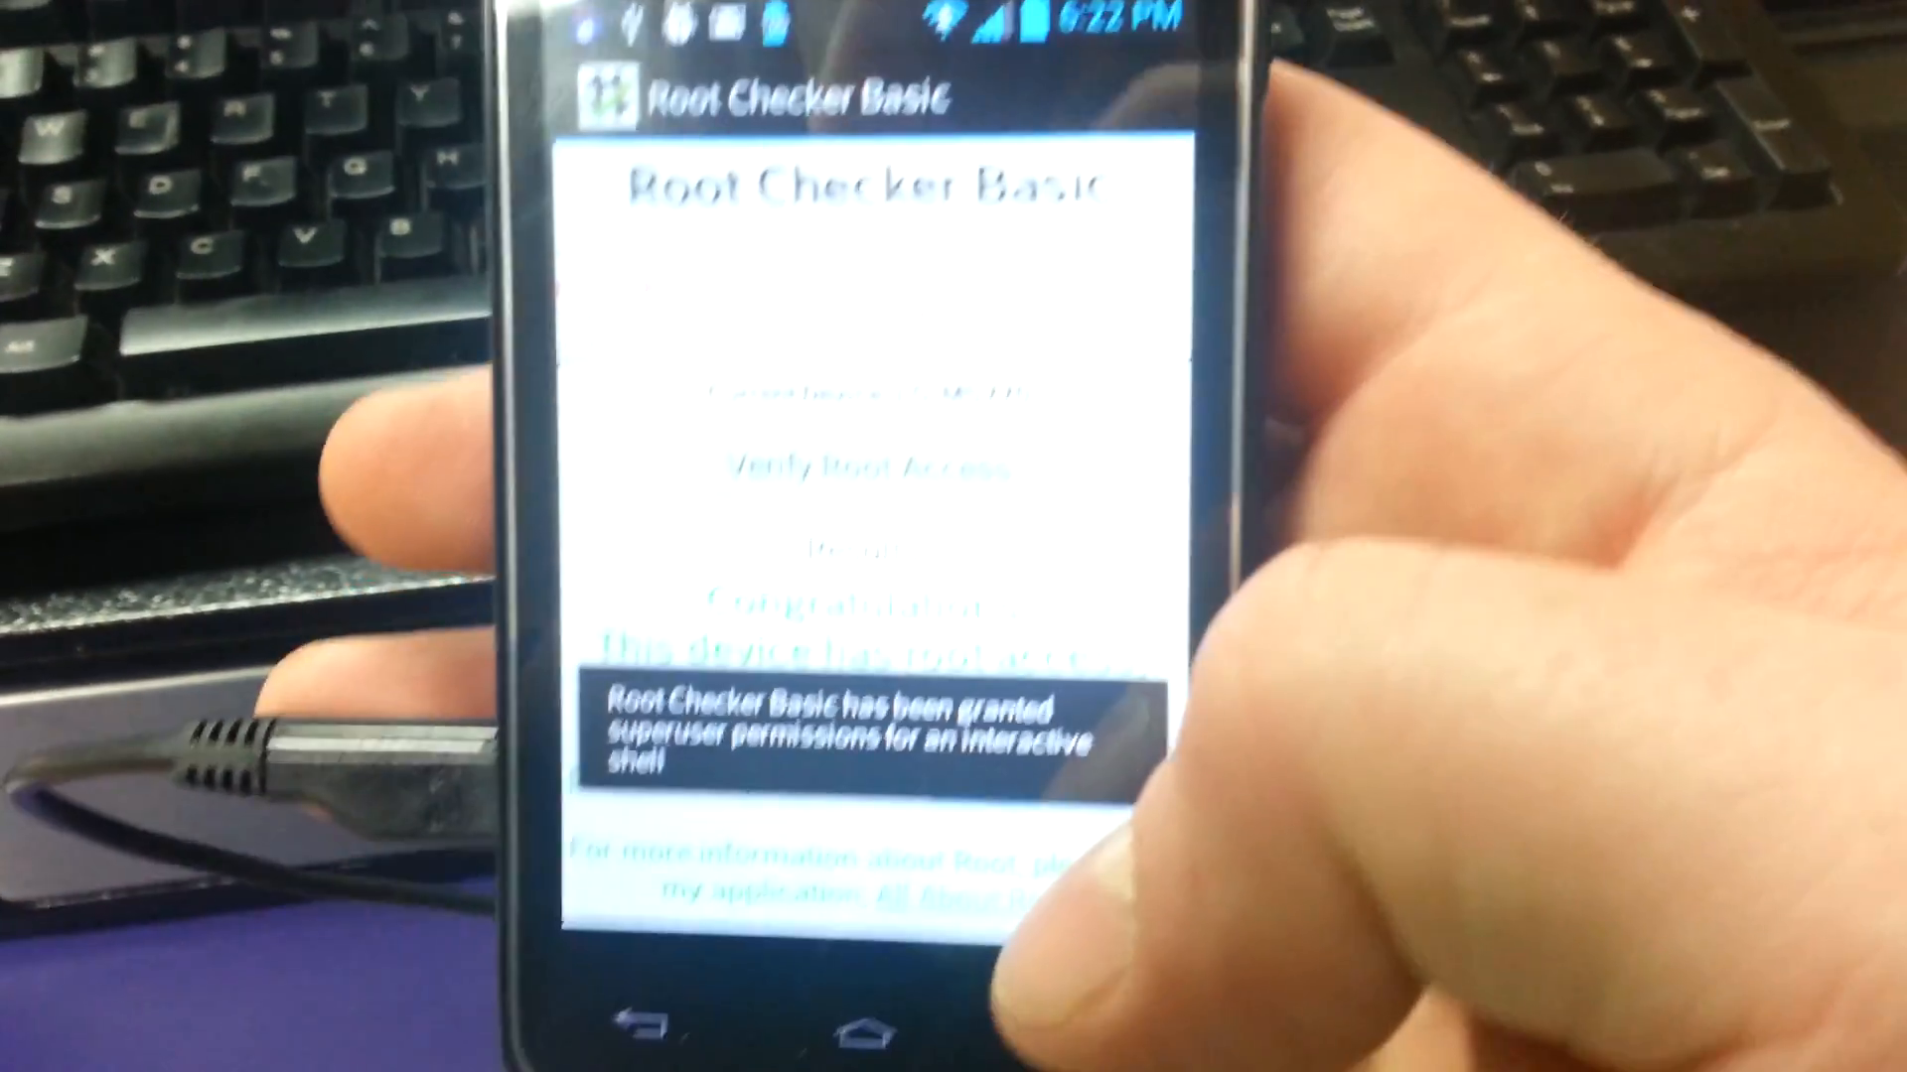